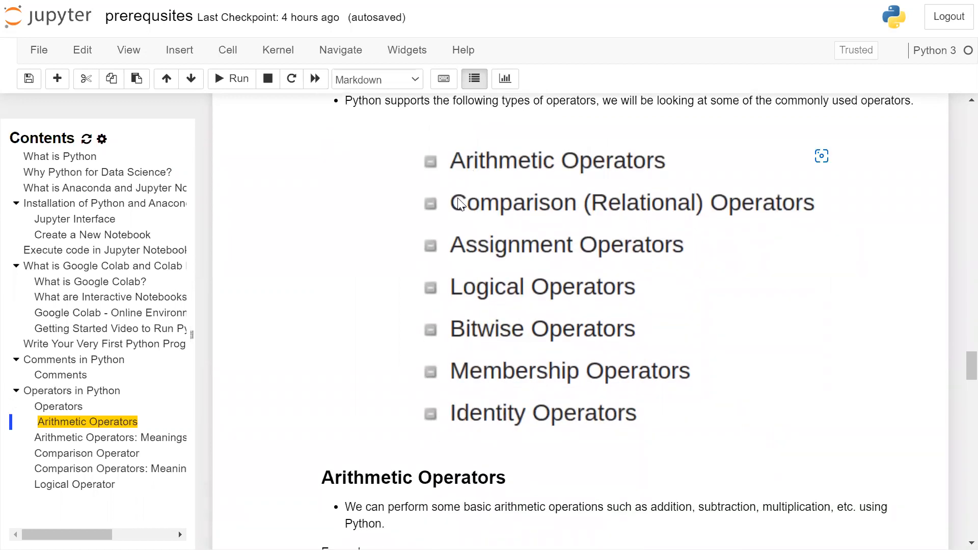
pyautogui.moveTo(758, 216)
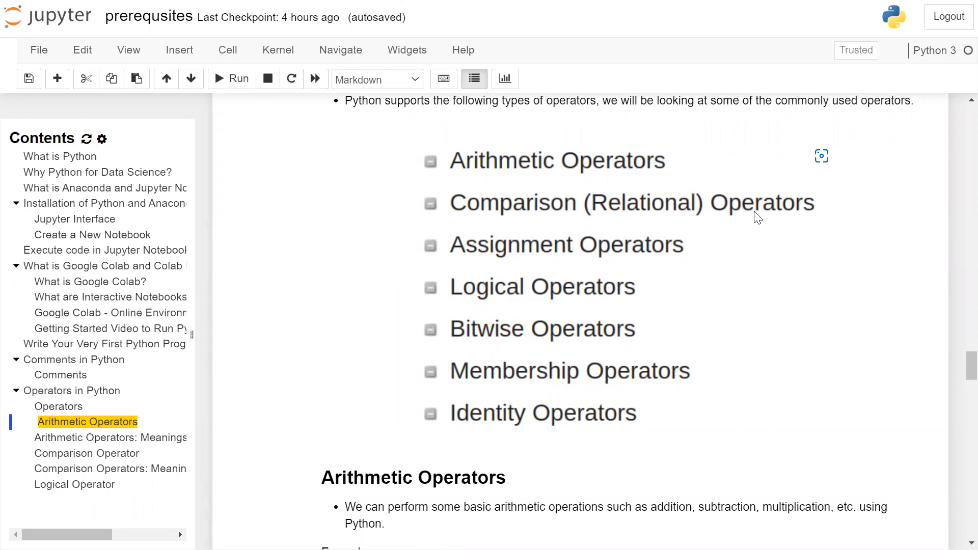
pyautogui.moveTo(628, 258)
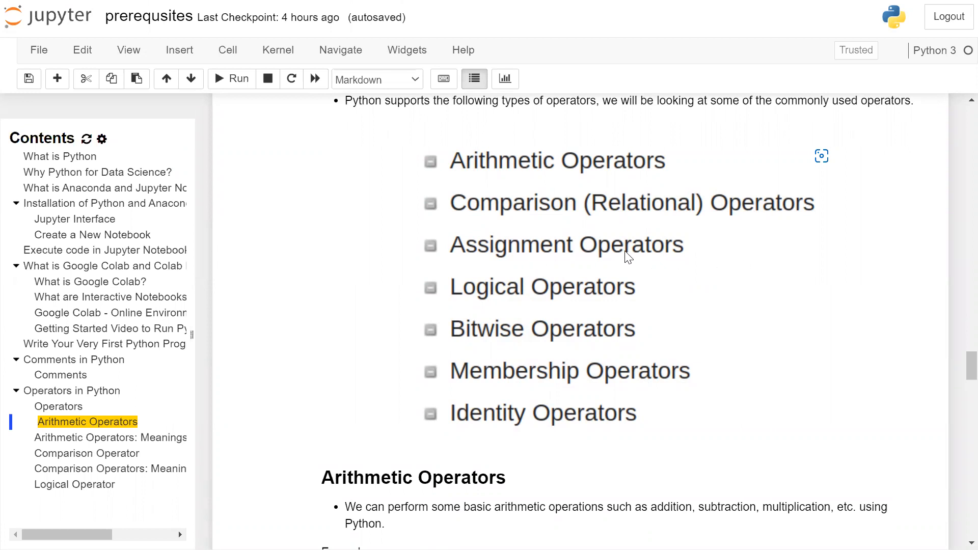
pyautogui.moveTo(466, 304)
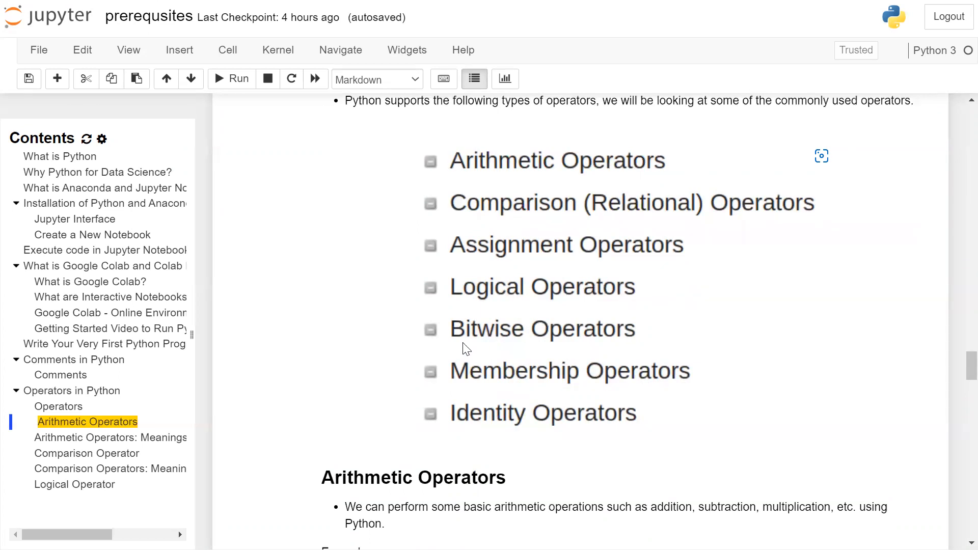
pyautogui.moveTo(505, 380)
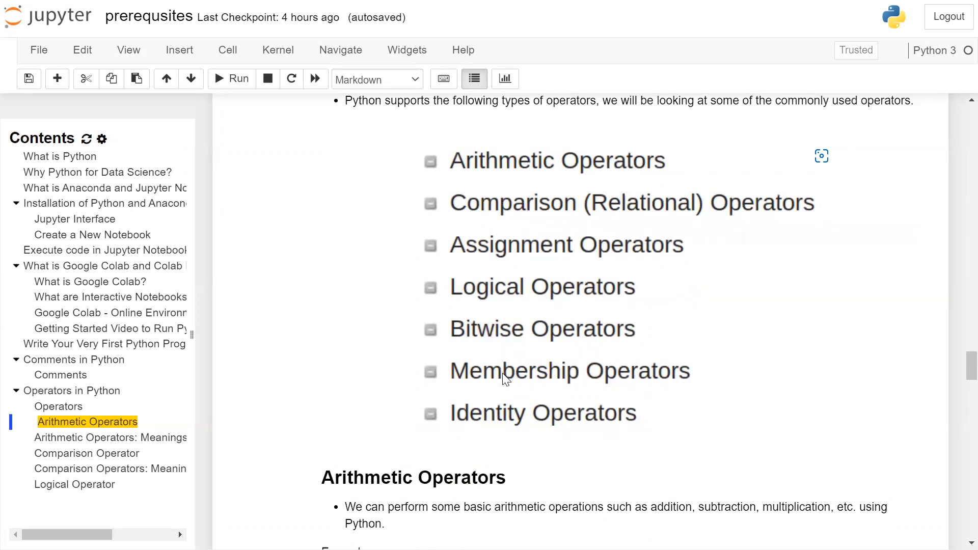
pyautogui.moveTo(513, 420)
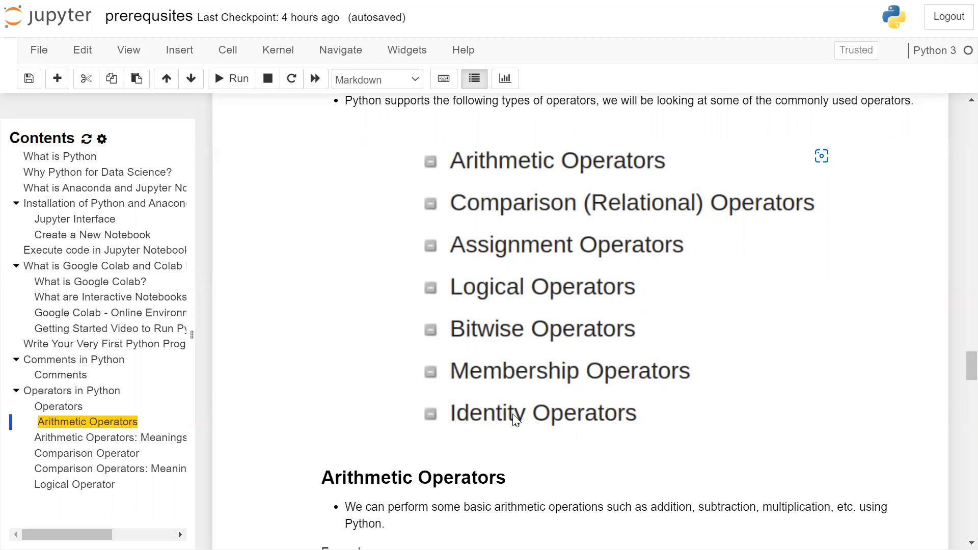
pyautogui.moveTo(643, 337)
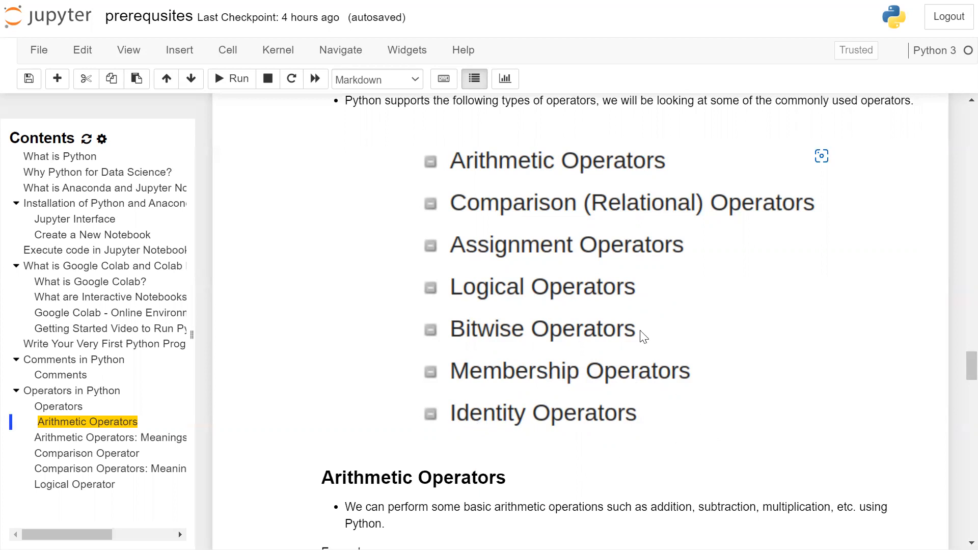
pyautogui.scroll(-3)
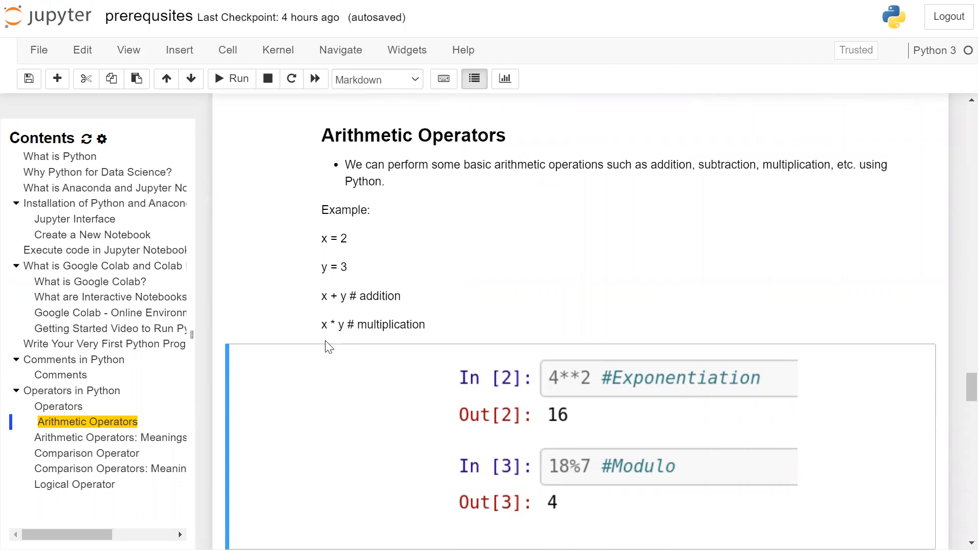
pyautogui.scroll(3)
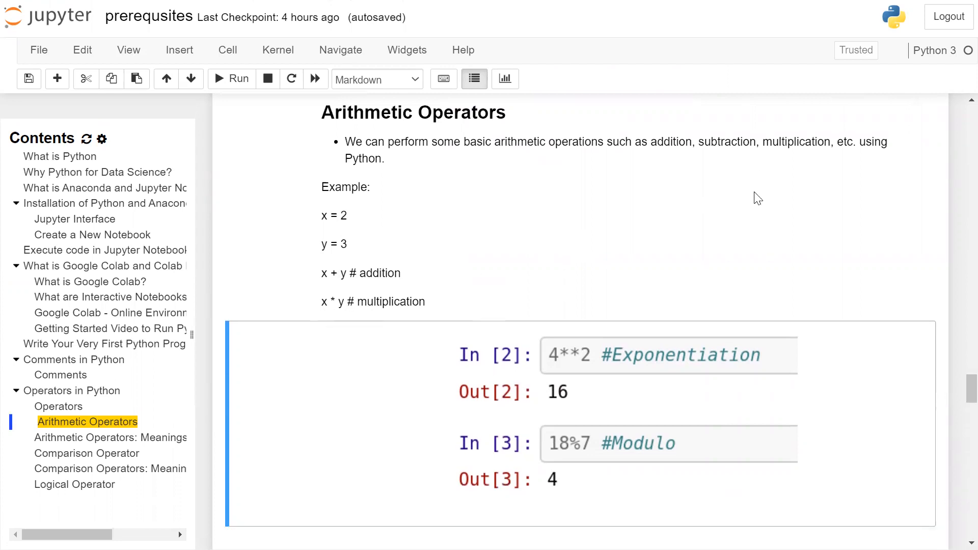
pyautogui.scroll(-3)
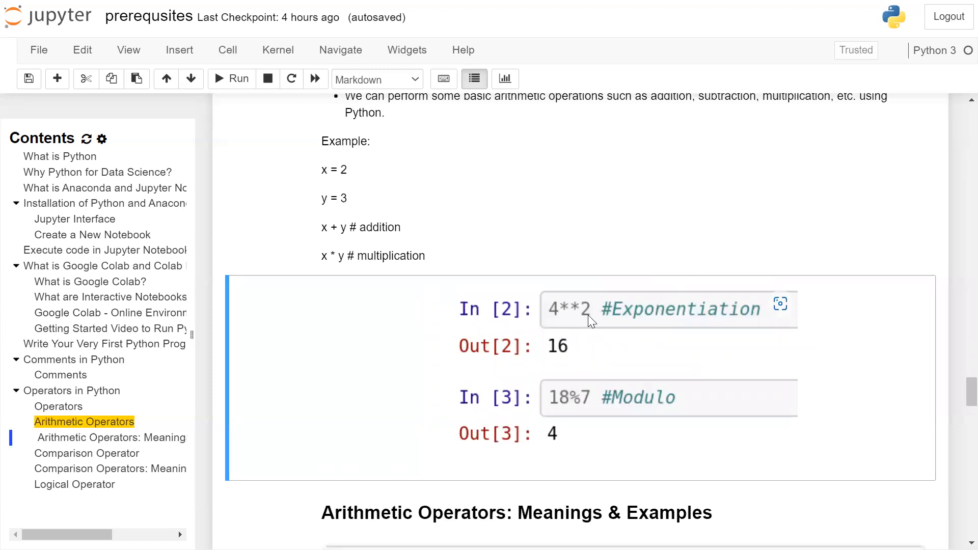
pyautogui.moveTo(563, 324)
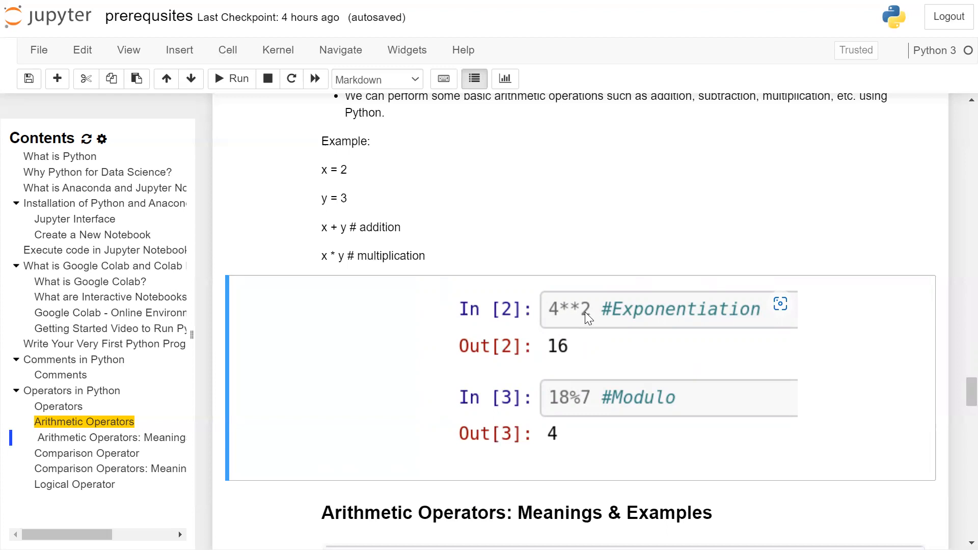
pyautogui.moveTo(680, 298)
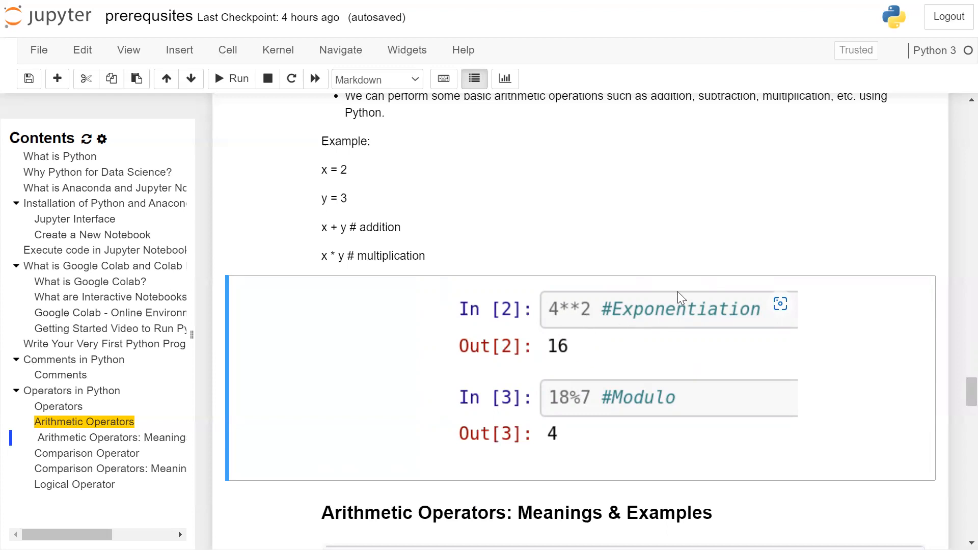
pyautogui.scroll(-3)
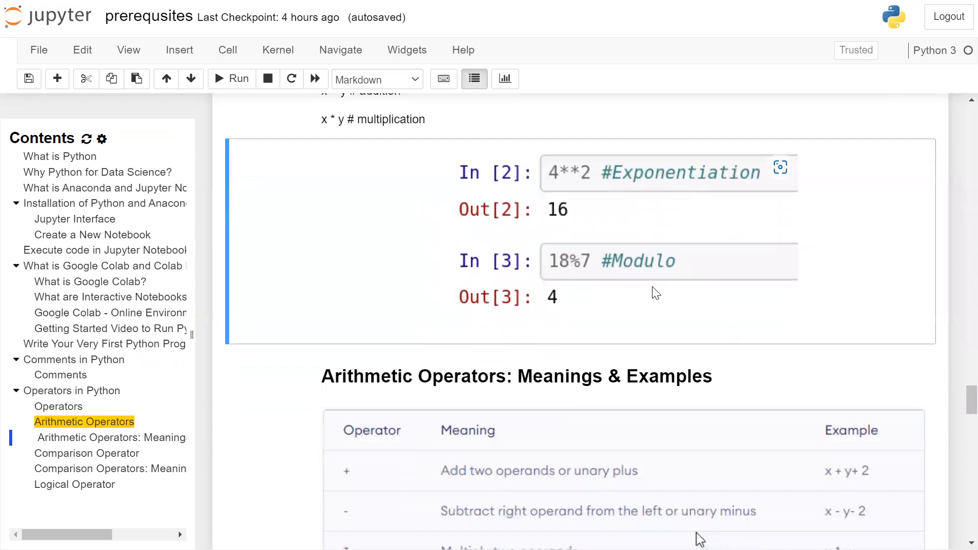
pyautogui.moveTo(559, 284)
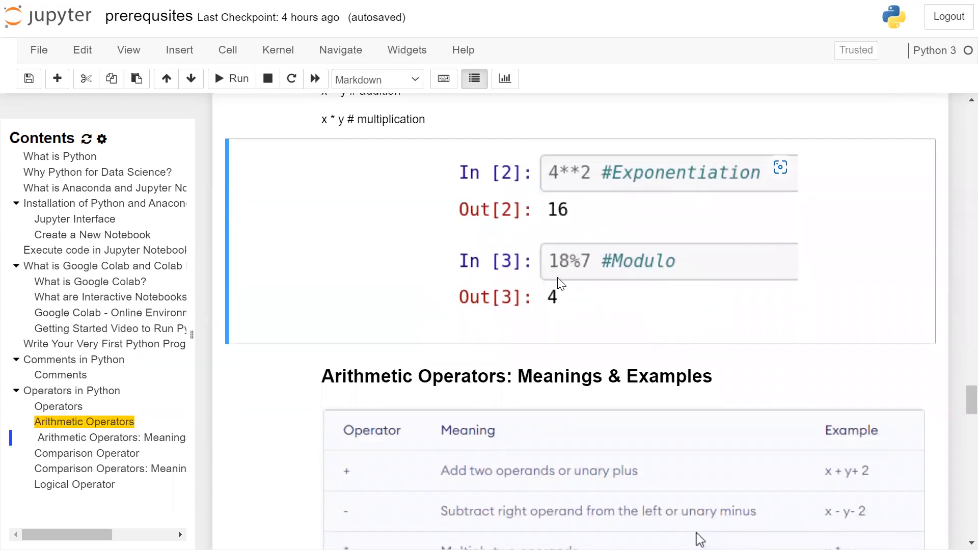
pyautogui.moveTo(593, 276)
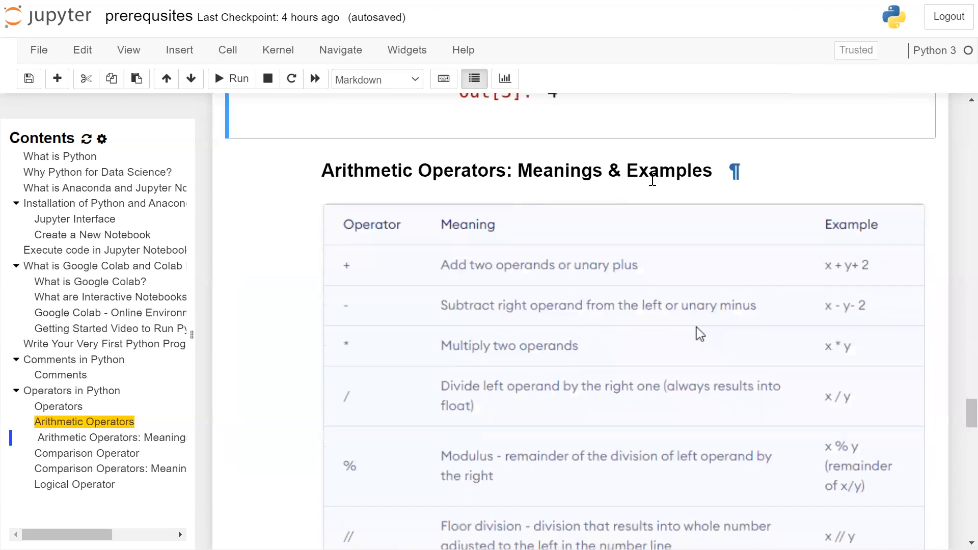
pyautogui.scroll(-3)
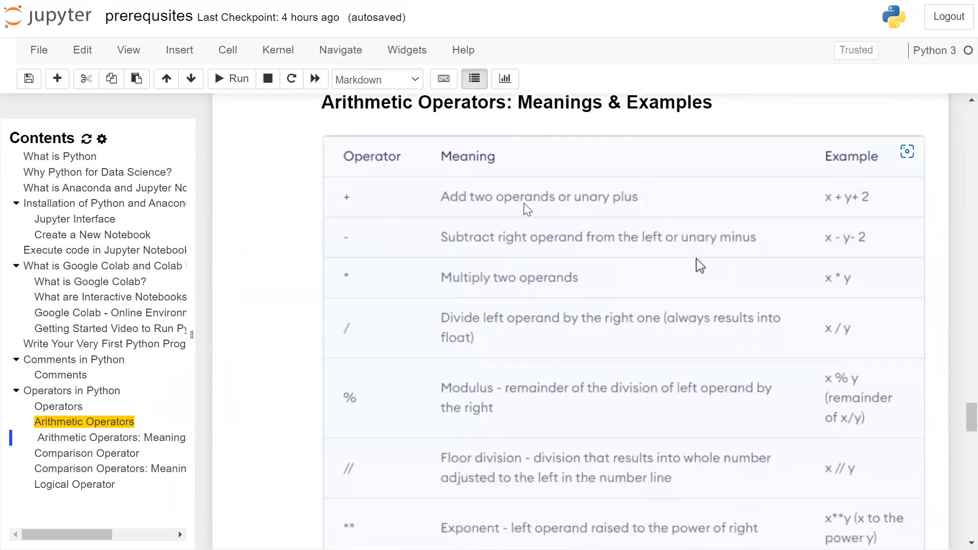
pyautogui.moveTo(659, 210)
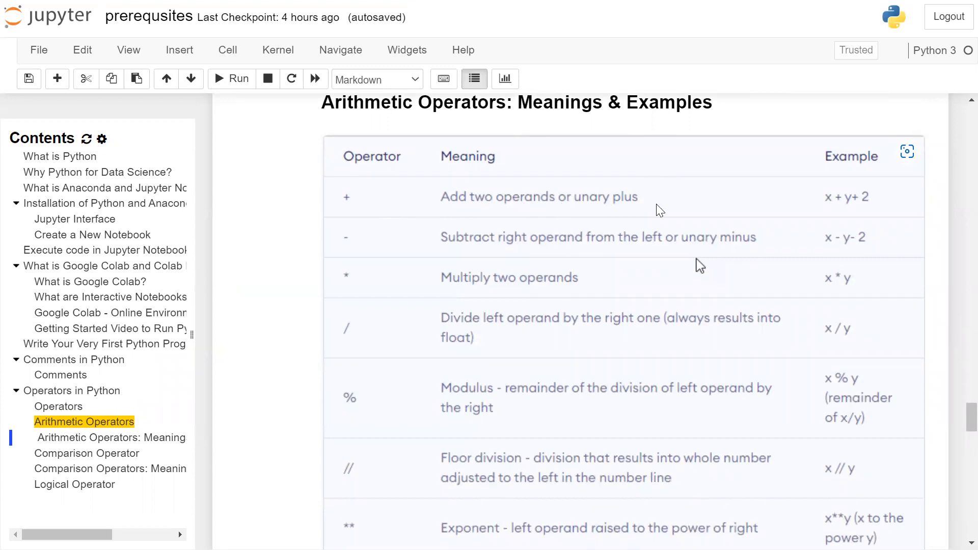
pyautogui.moveTo(841, 180)
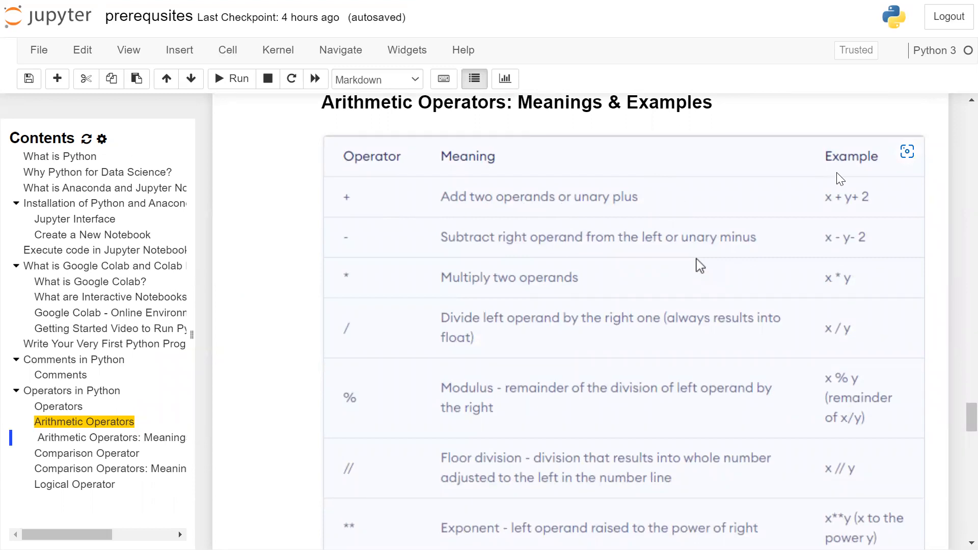
pyautogui.moveTo(847, 209)
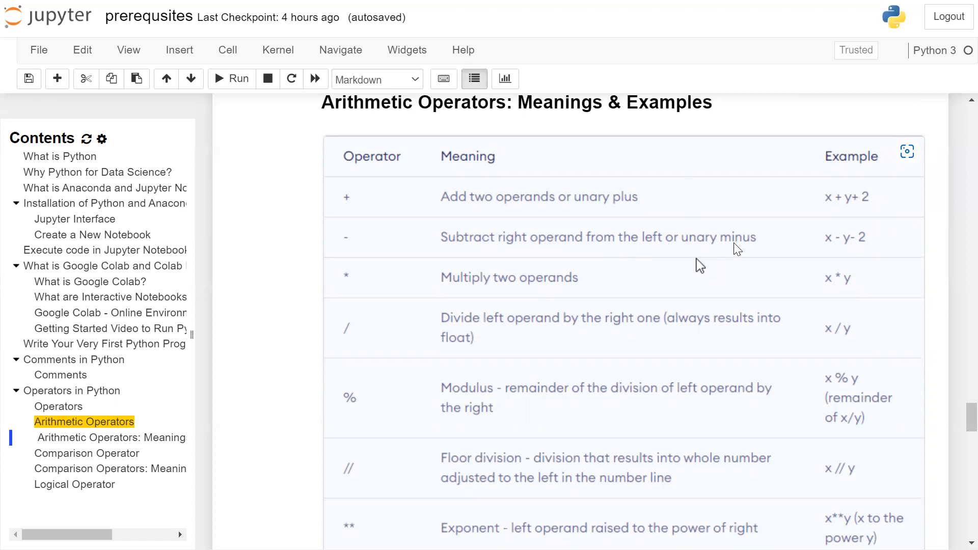
pyautogui.moveTo(849, 249)
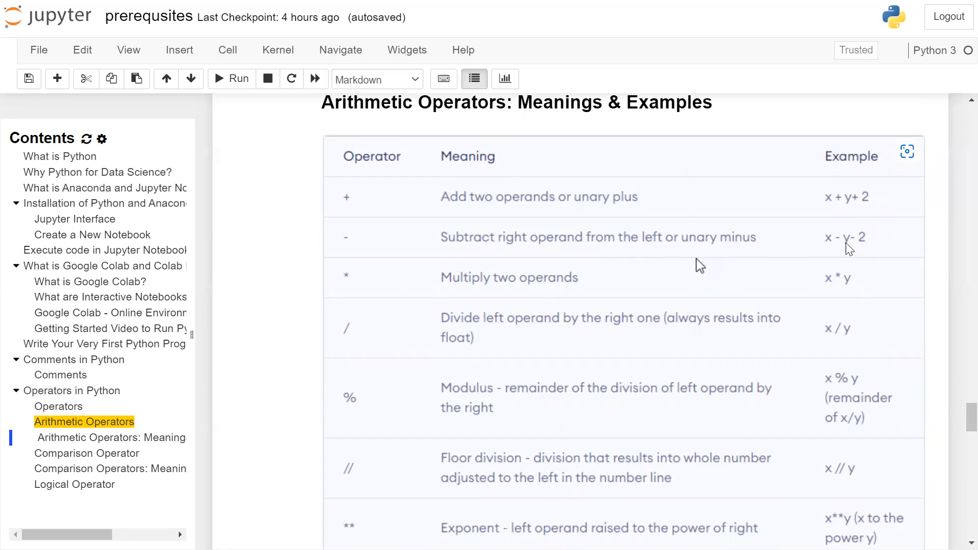
pyautogui.moveTo(868, 253)
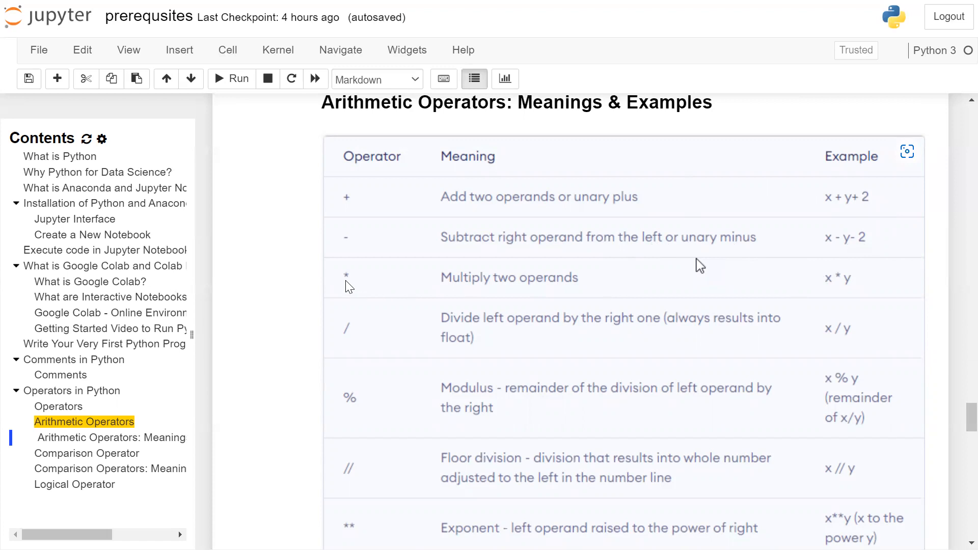
pyautogui.moveTo(558, 288)
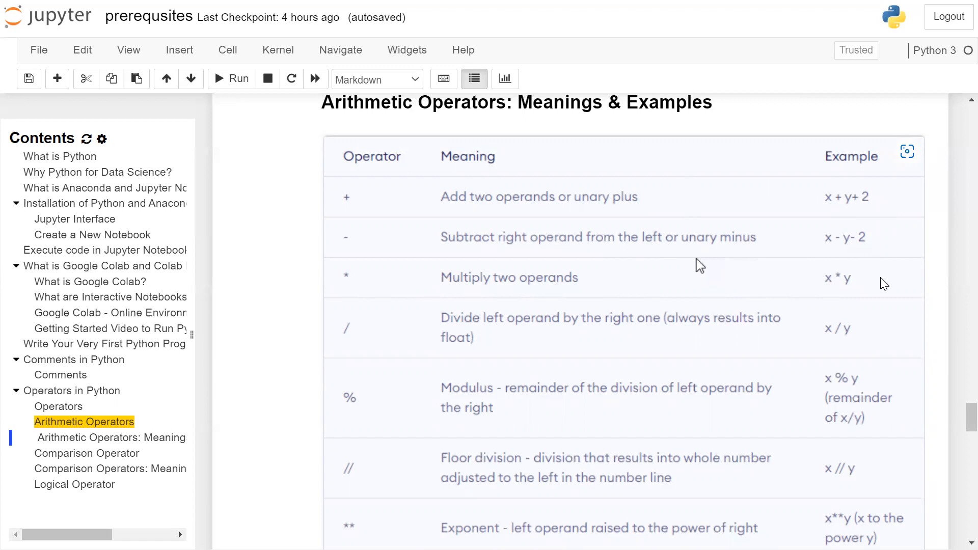
pyautogui.moveTo(379, 360)
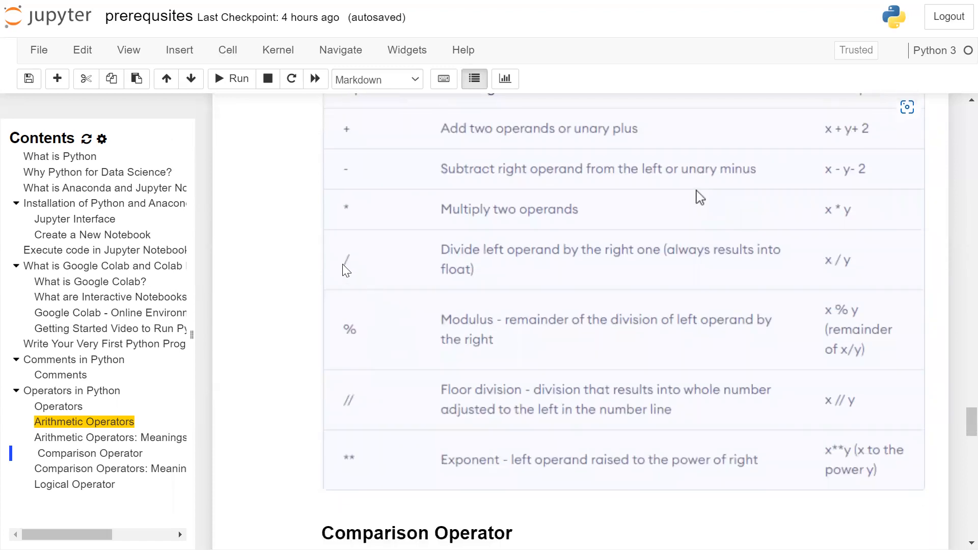
pyautogui.moveTo(526, 264)
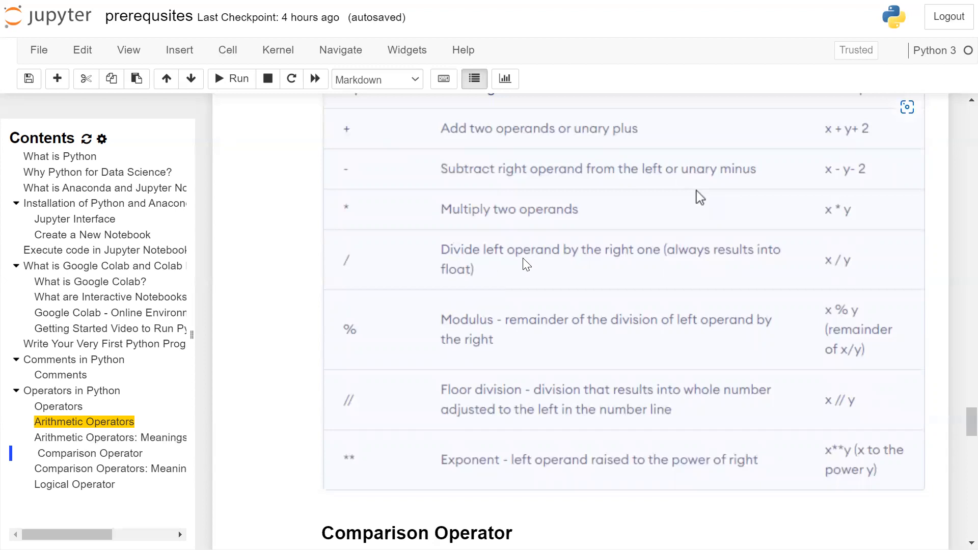
pyautogui.moveTo(652, 265)
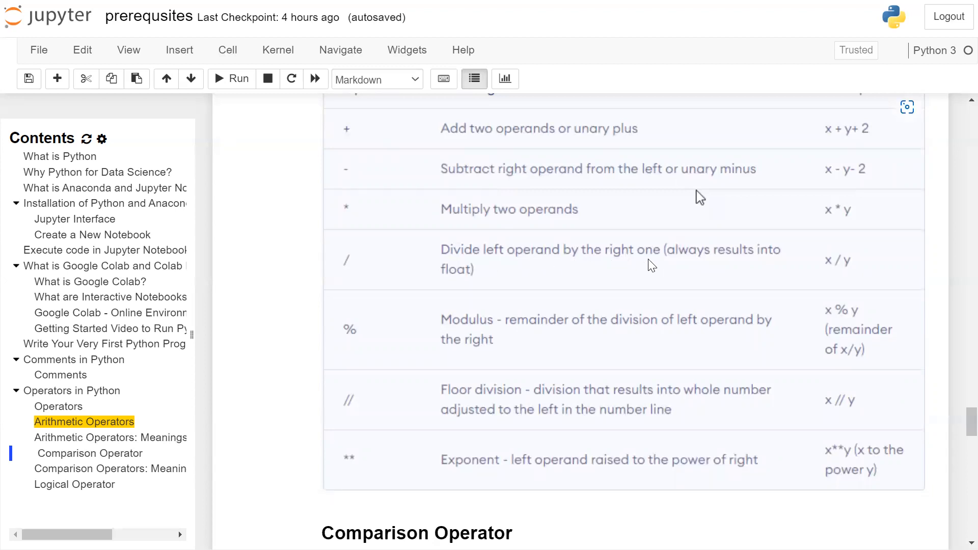
pyautogui.moveTo(469, 292)
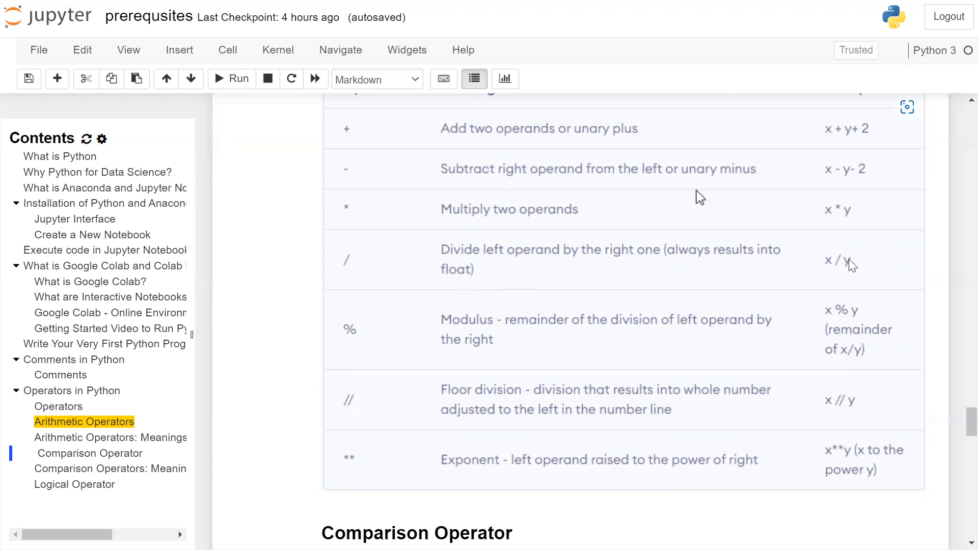
pyautogui.moveTo(343, 343)
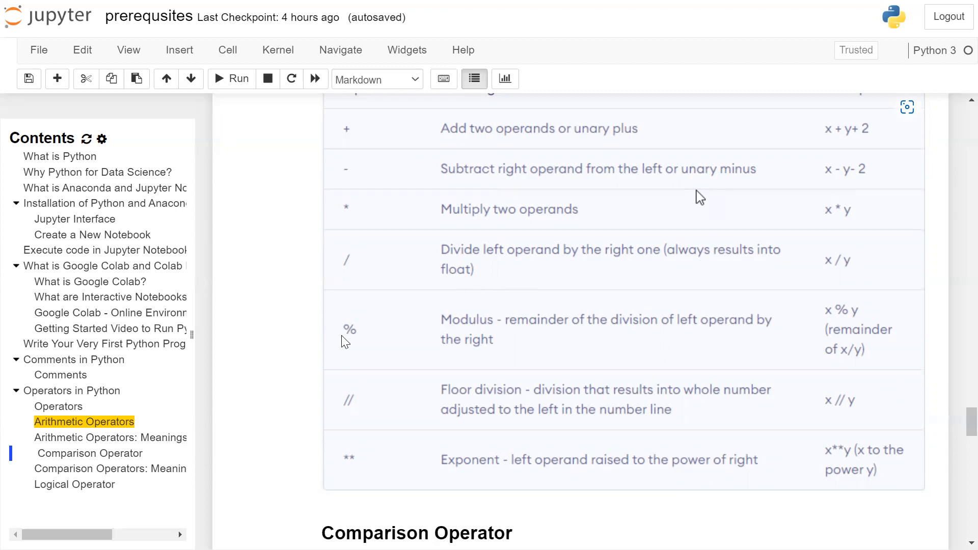
pyautogui.moveTo(641, 332)
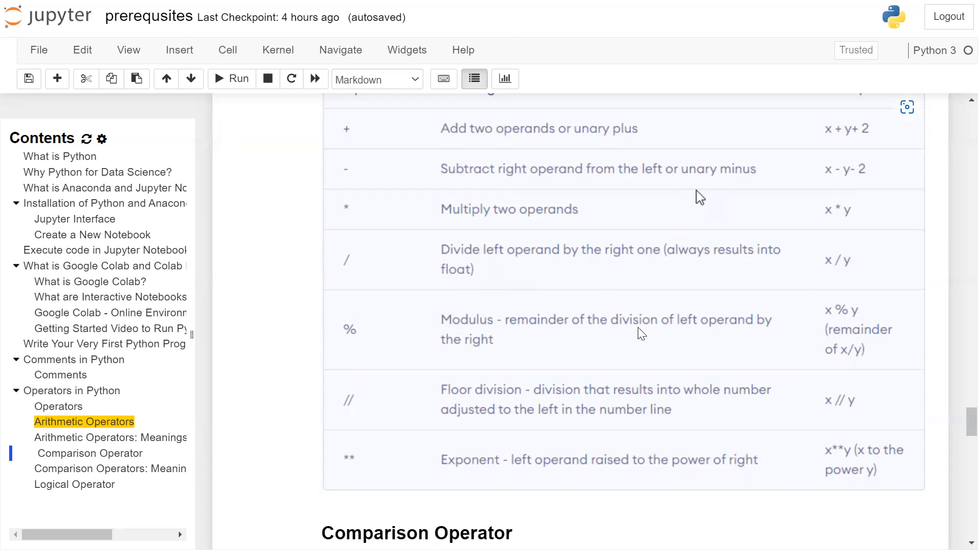
pyautogui.moveTo(647, 334)
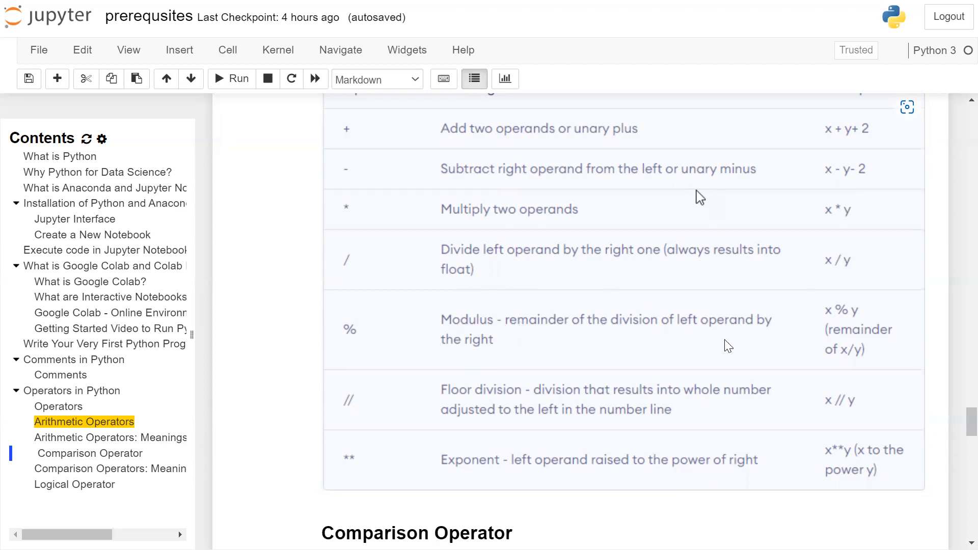
pyautogui.moveTo(855, 323)
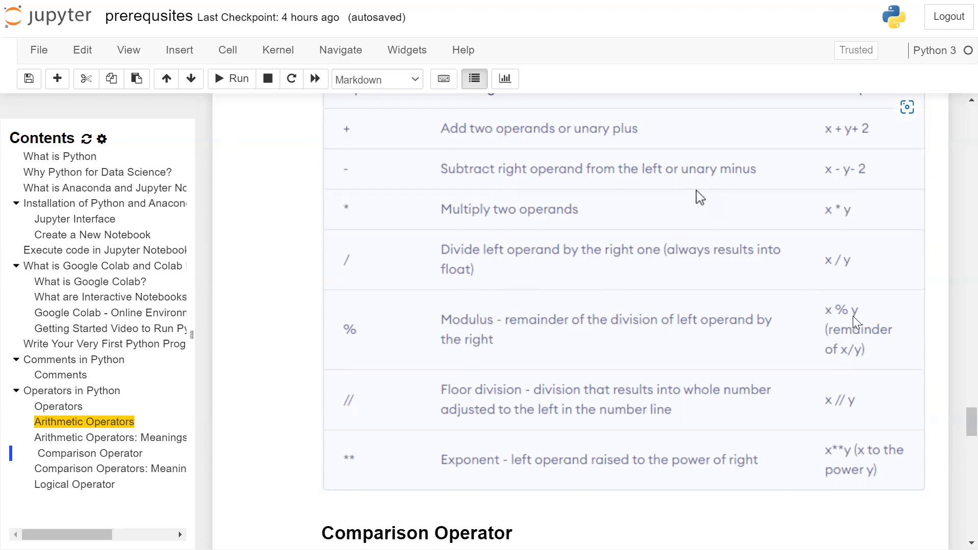
pyautogui.moveTo(844, 338)
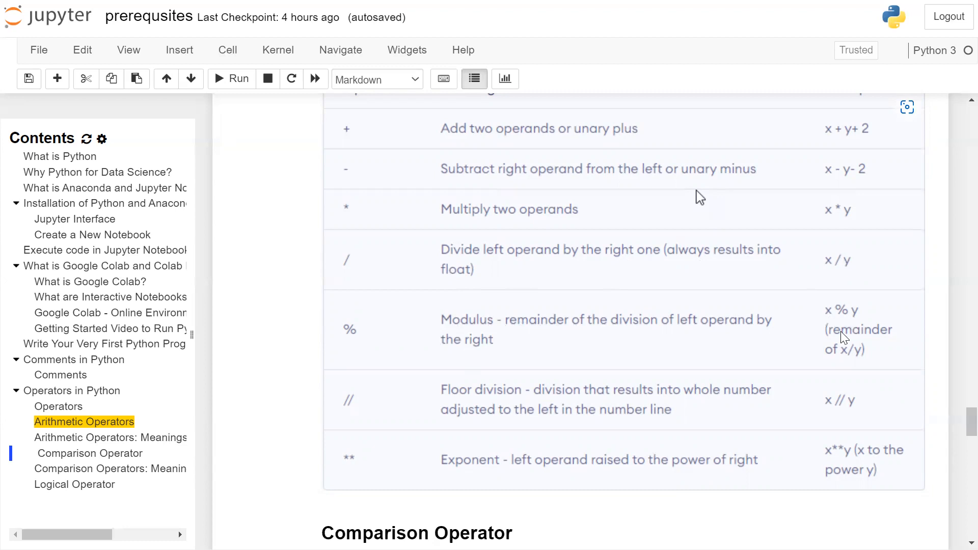
pyautogui.moveTo(338, 325)
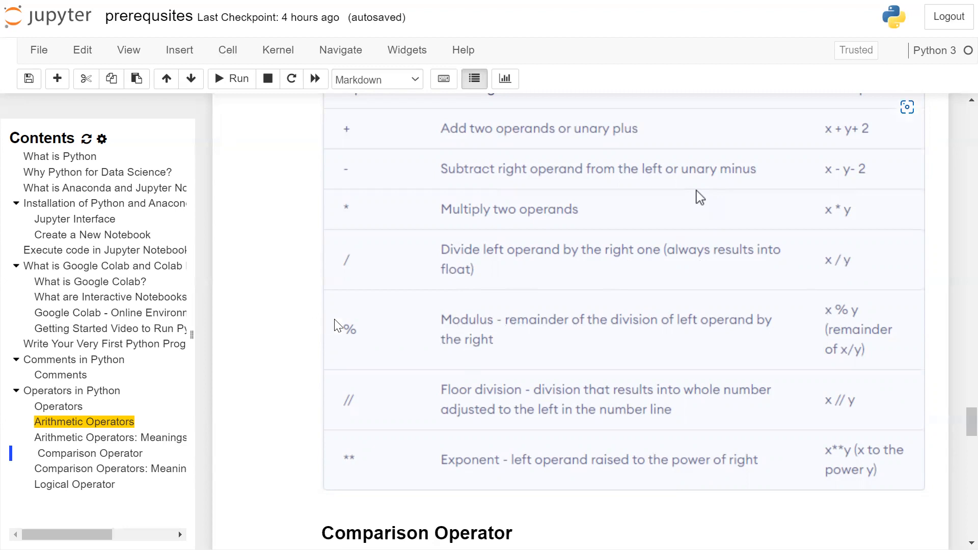
pyautogui.scroll(-3)
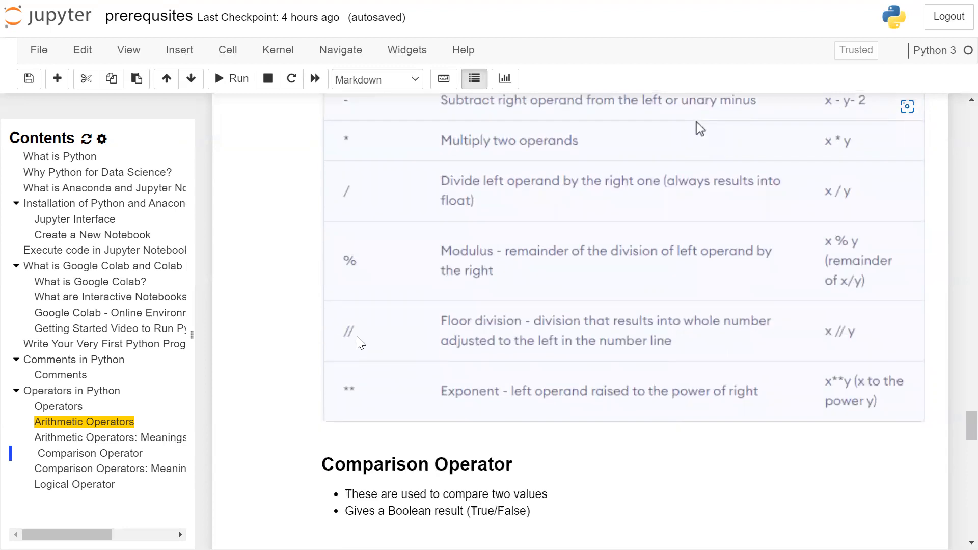
pyautogui.moveTo(476, 332)
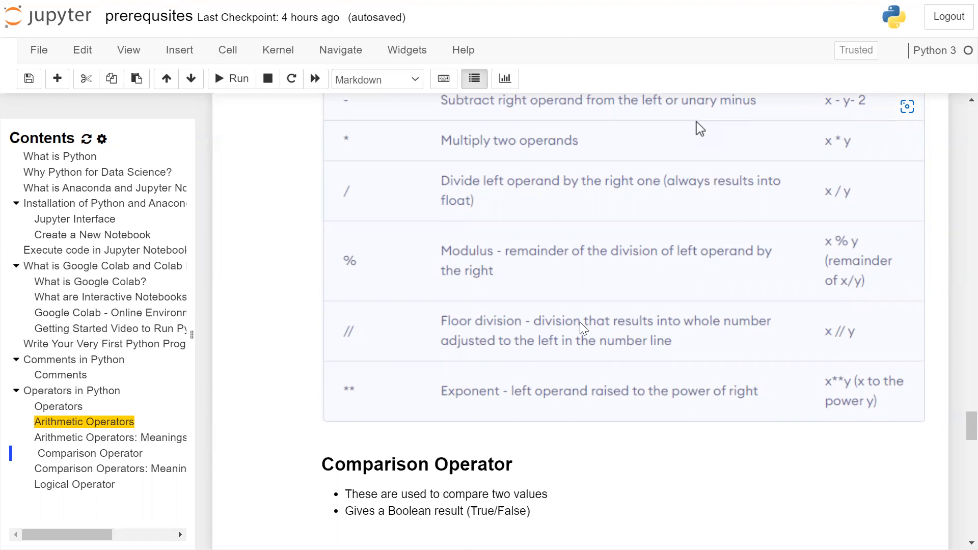
pyautogui.moveTo(518, 347)
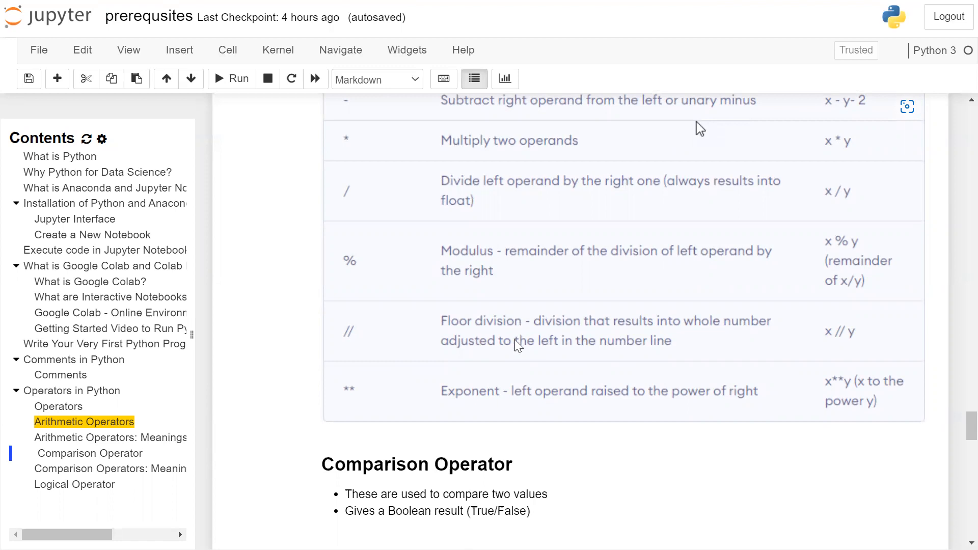
pyautogui.moveTo(671, 353)
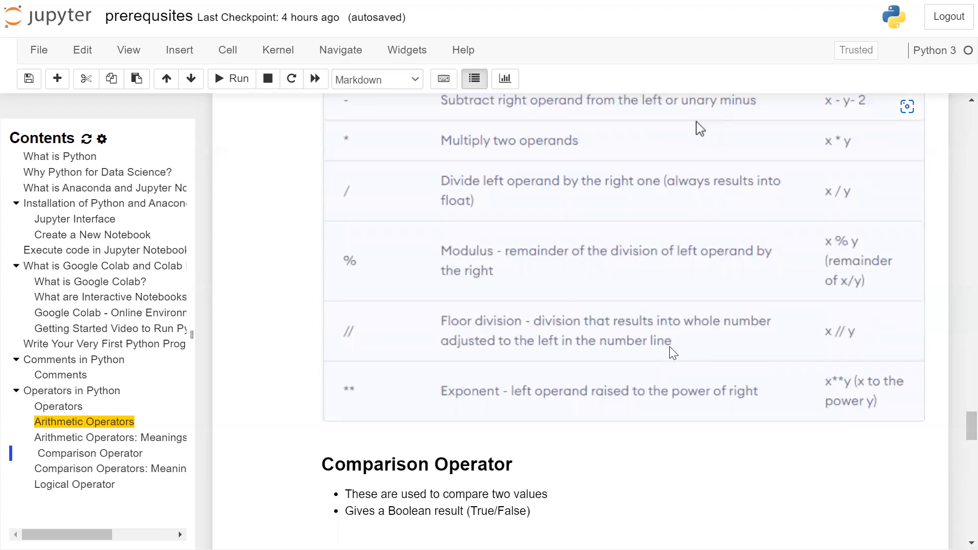
pyautogui.moveTo(827, 348)
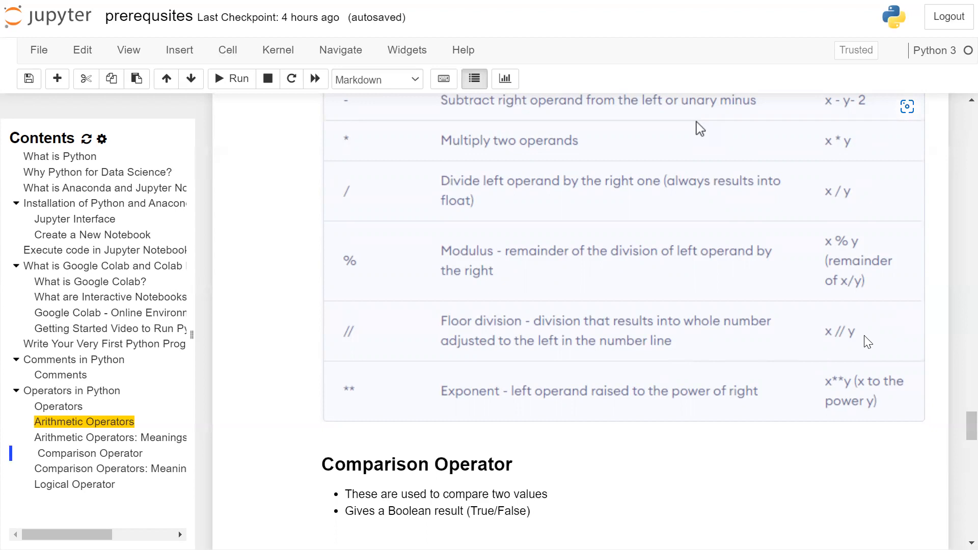
pyautogui.scroll(-3)
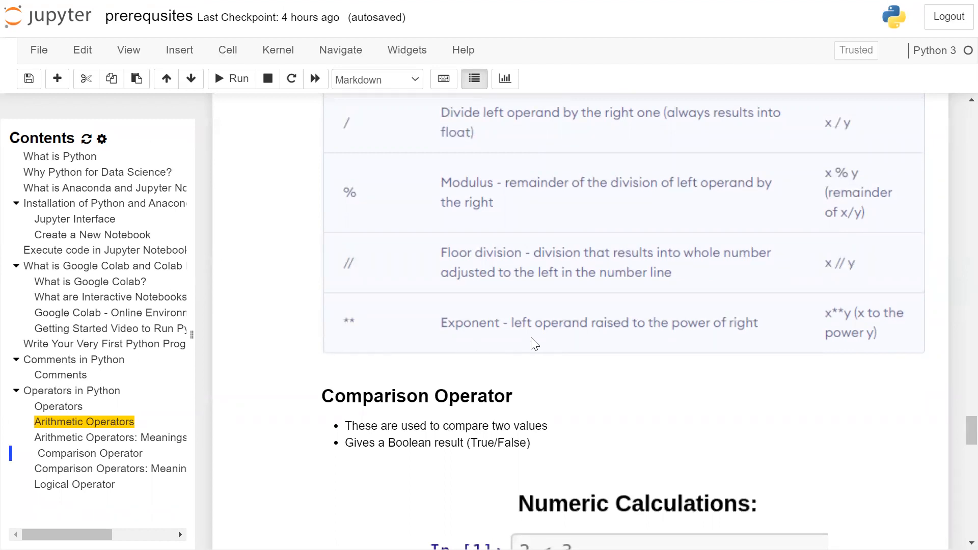
pyautogui.moveTo(958, 320)
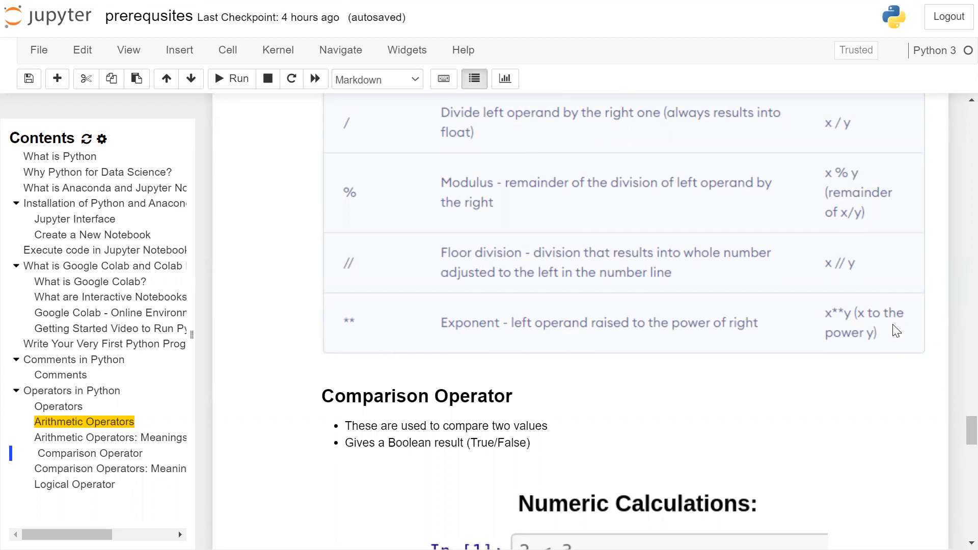
pyautogui.moveTo(863, 352)
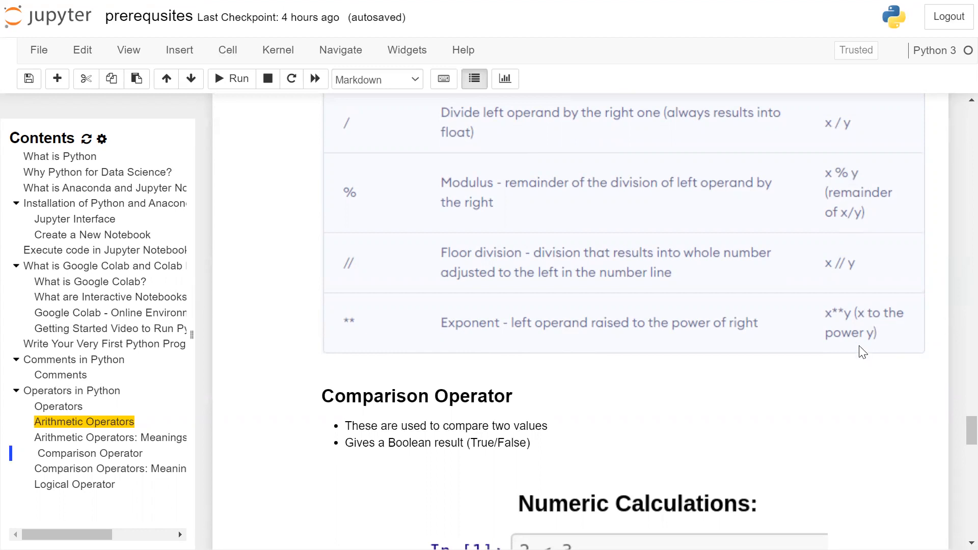
pyautogui.scroll(-3)
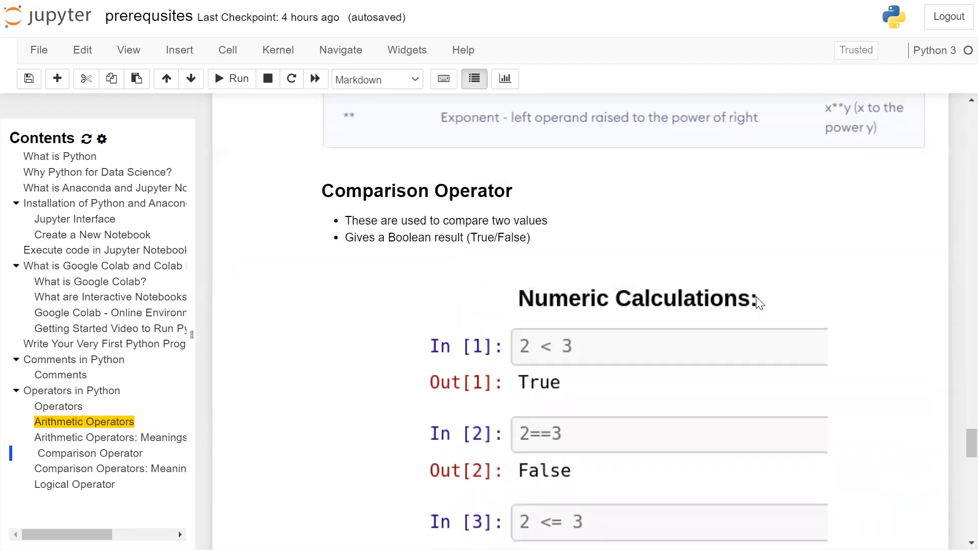
pyautogui.moveTo(390, 265)
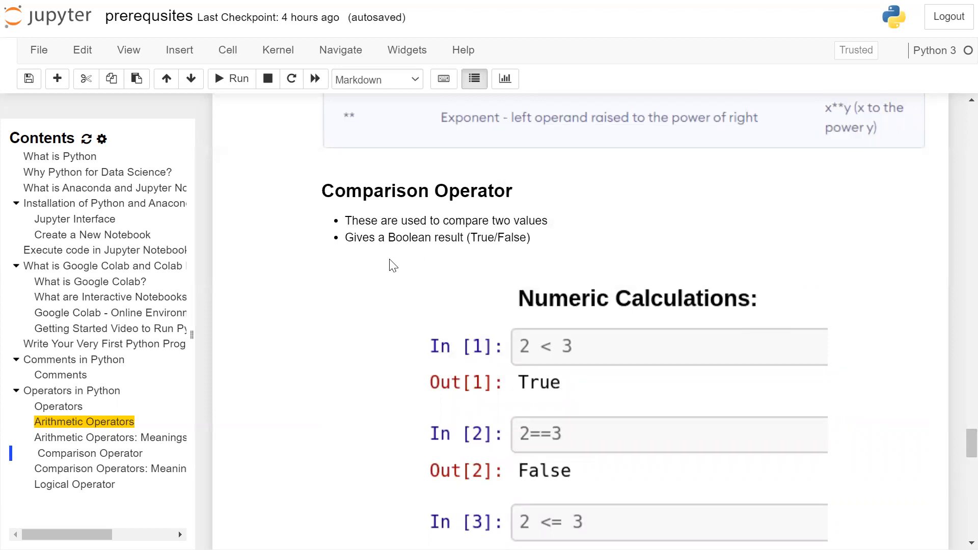
pyautogui.scroll(-3)
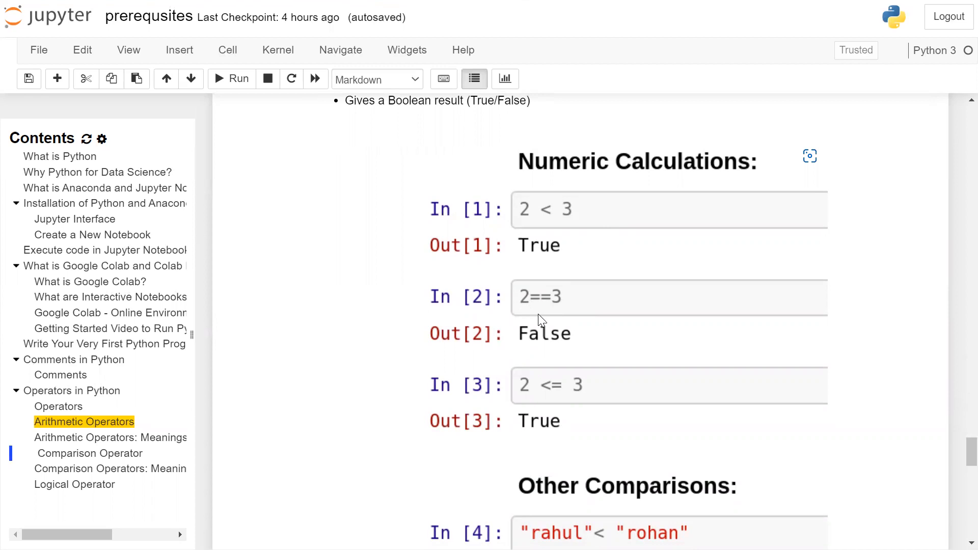
pyautogui.moveTo(554, 334)
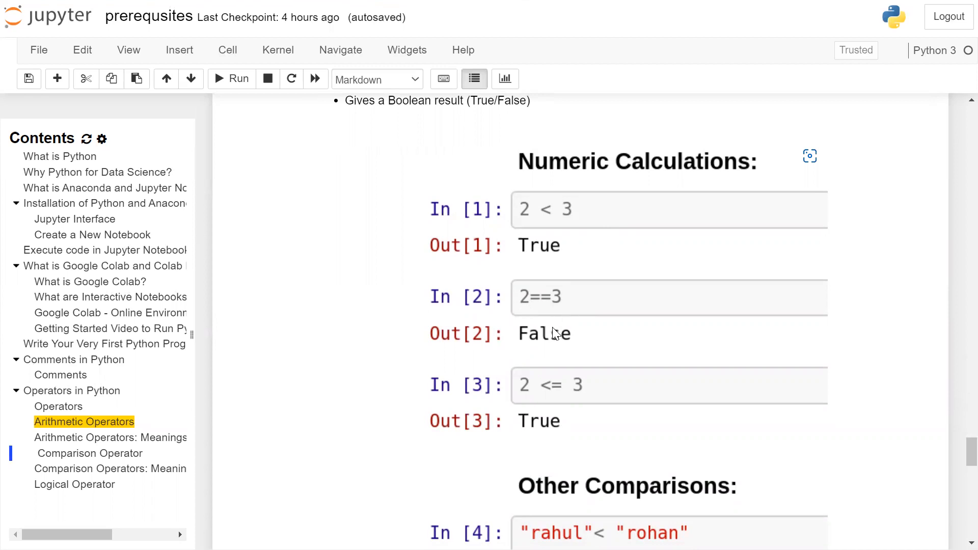
pyautogui.scroll(-3)
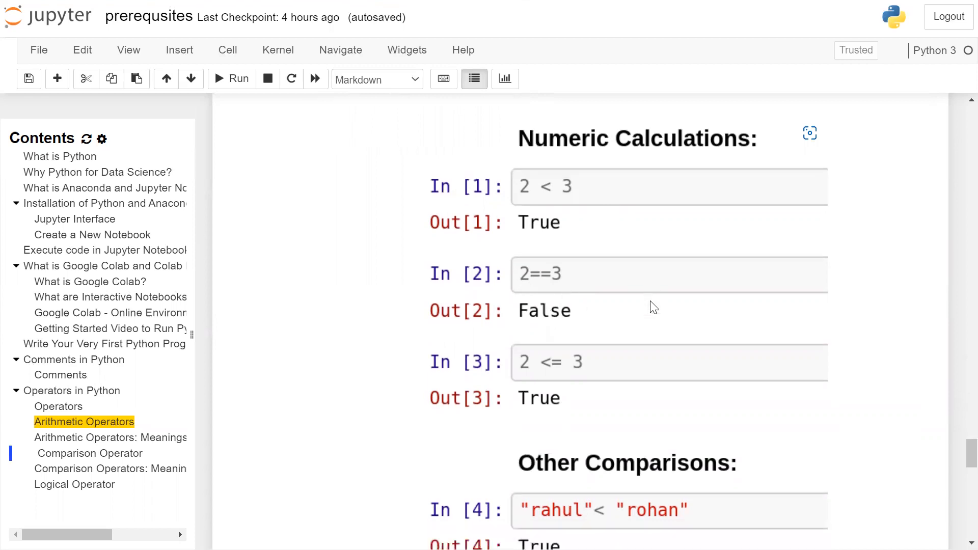
pyautogui.scroll(-3)
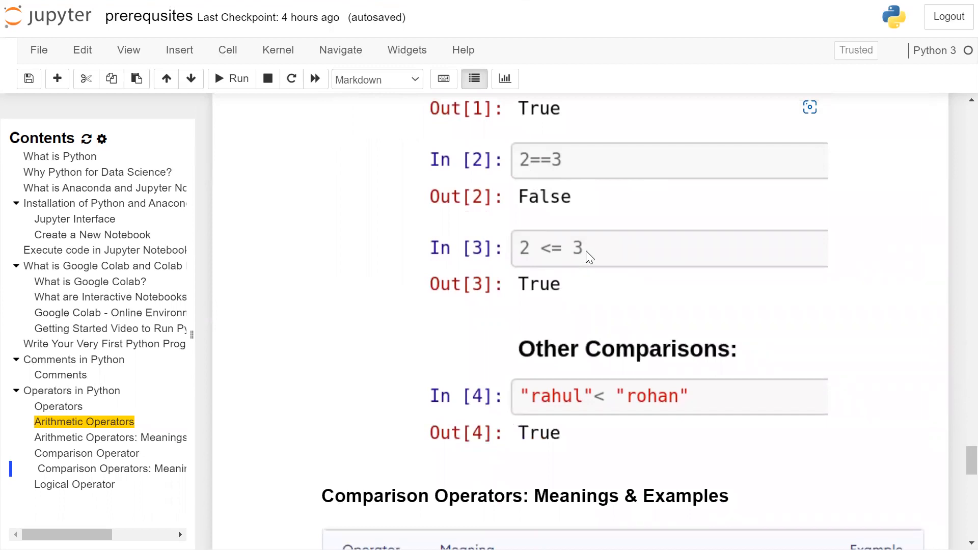
pyautogui.moveTo(533, 262)
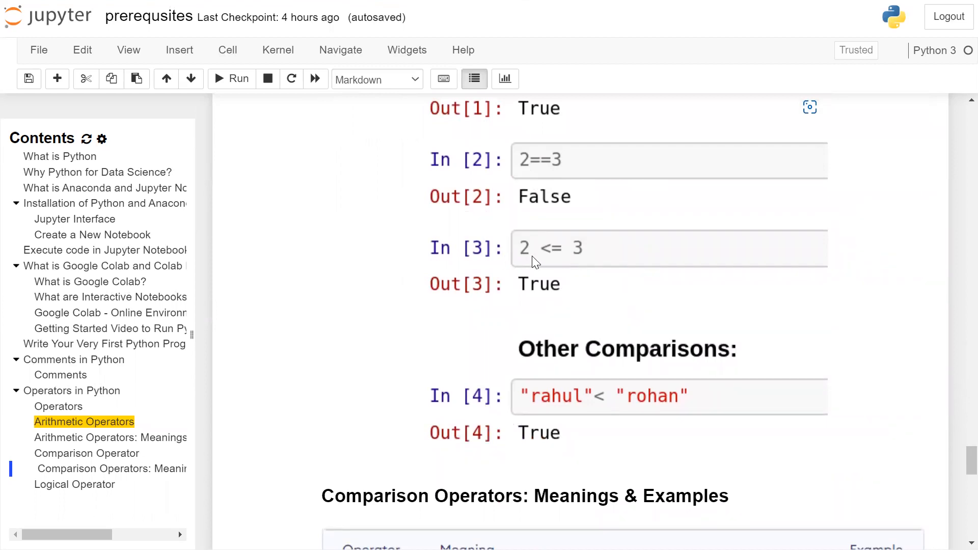
pyautogui.moveTo(546, 296)
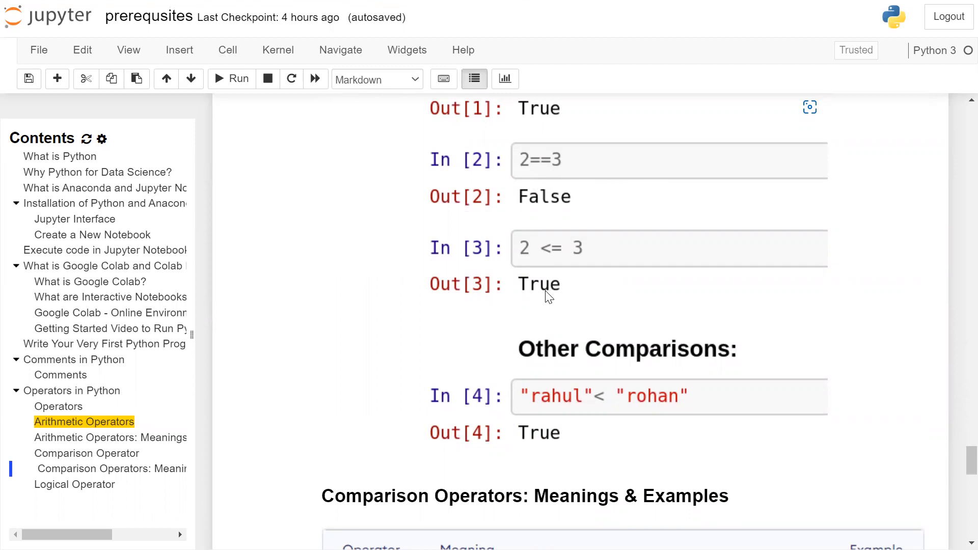
pyautogui.scroll(-3)
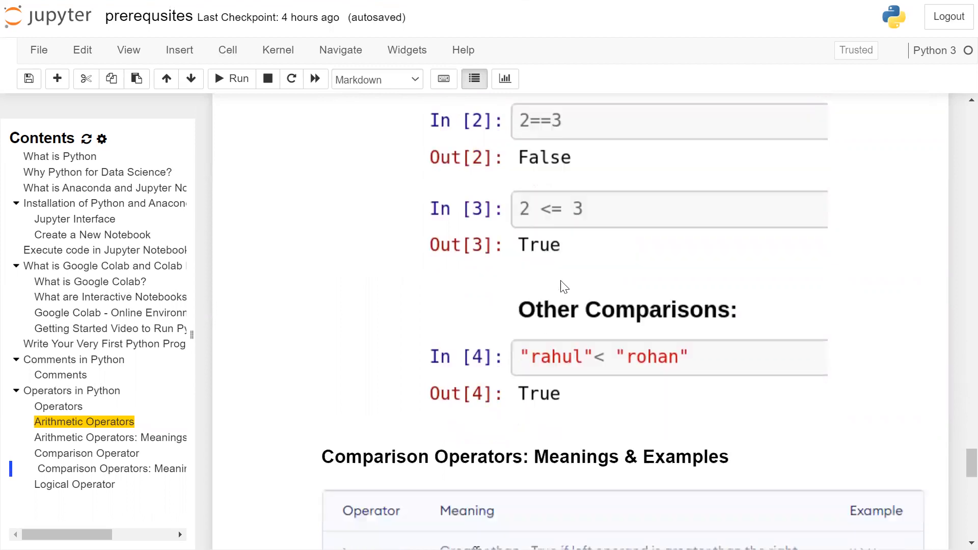
pyautogui.scroll(-3)
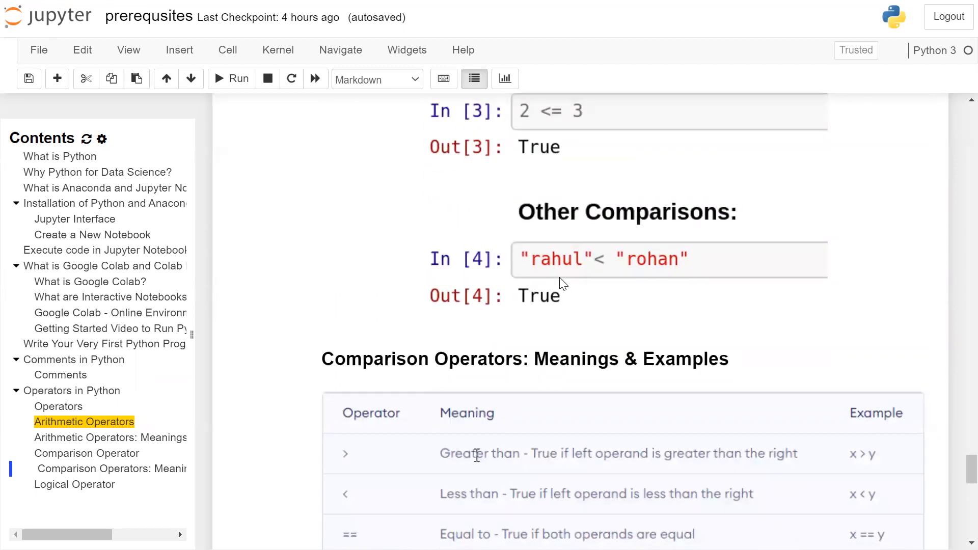
pyautogui.moveTo(652, 268)
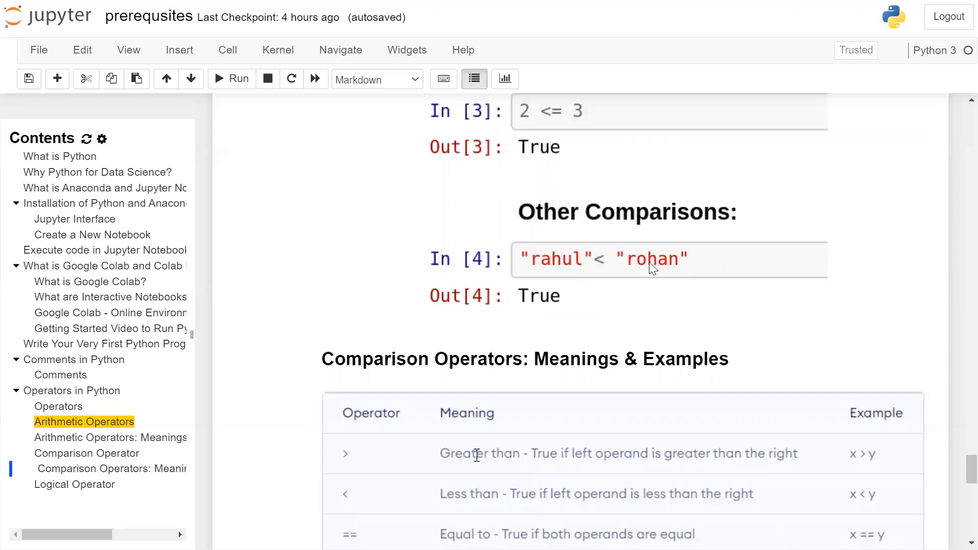
pyautogui.moveTo(554, 277)
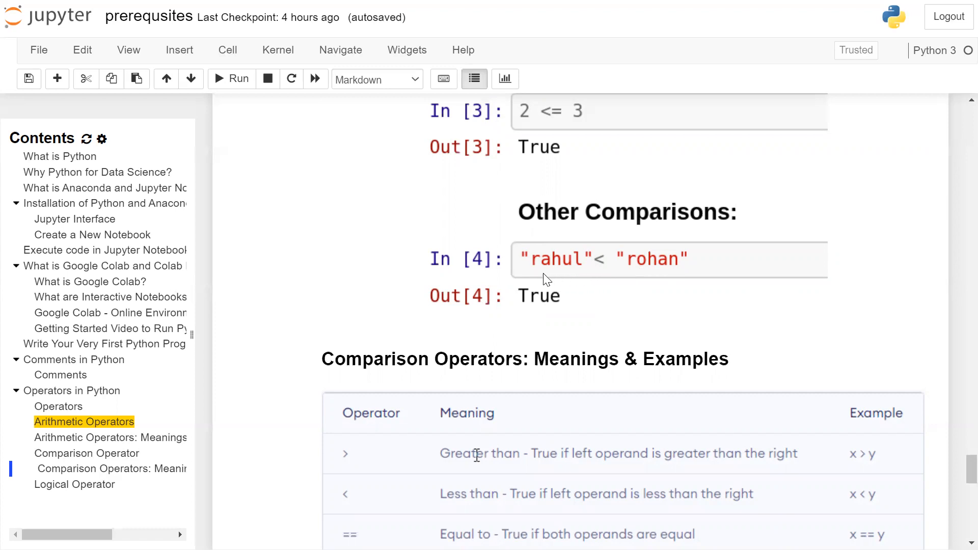
pyautogui.moveTo(541, 269)
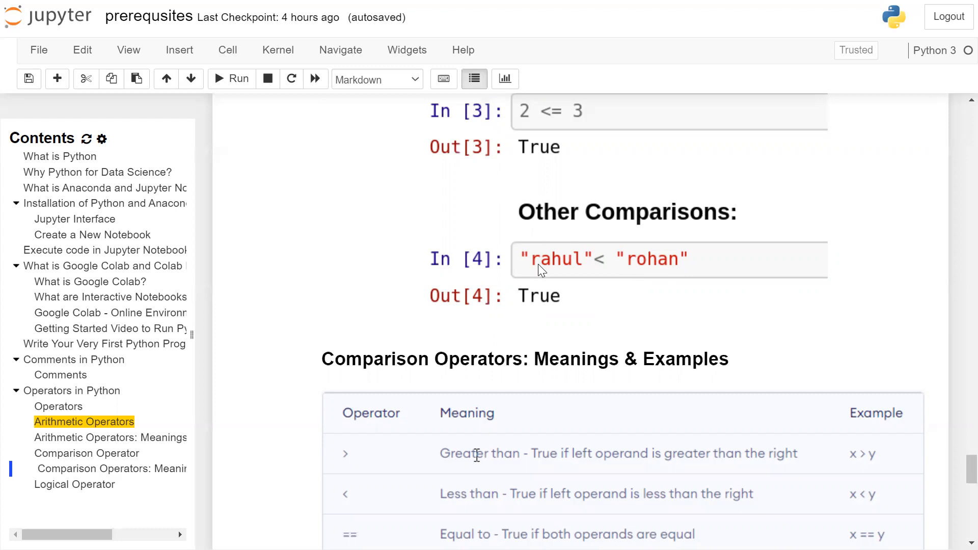
pyautogui.moveTo(544, 270)
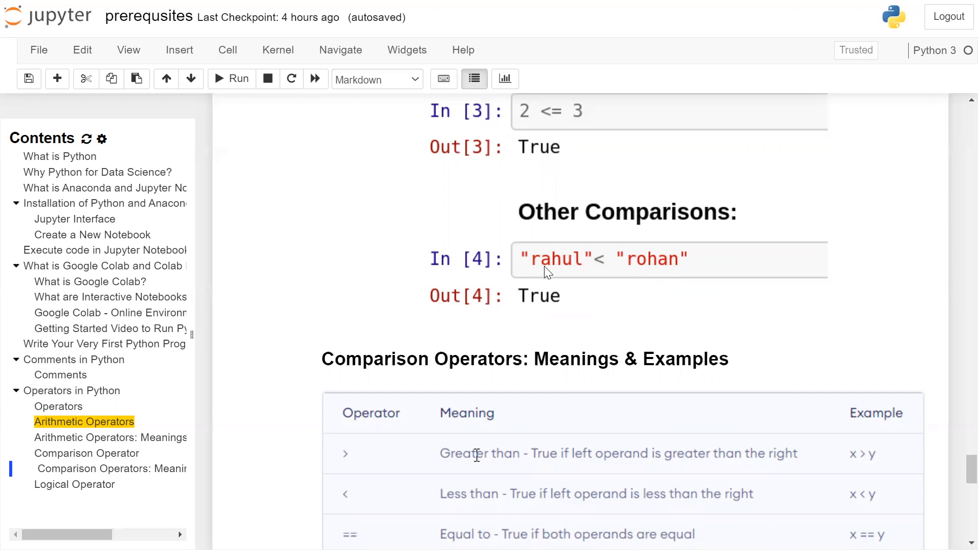
pyautogui.moveTo(647, 269)
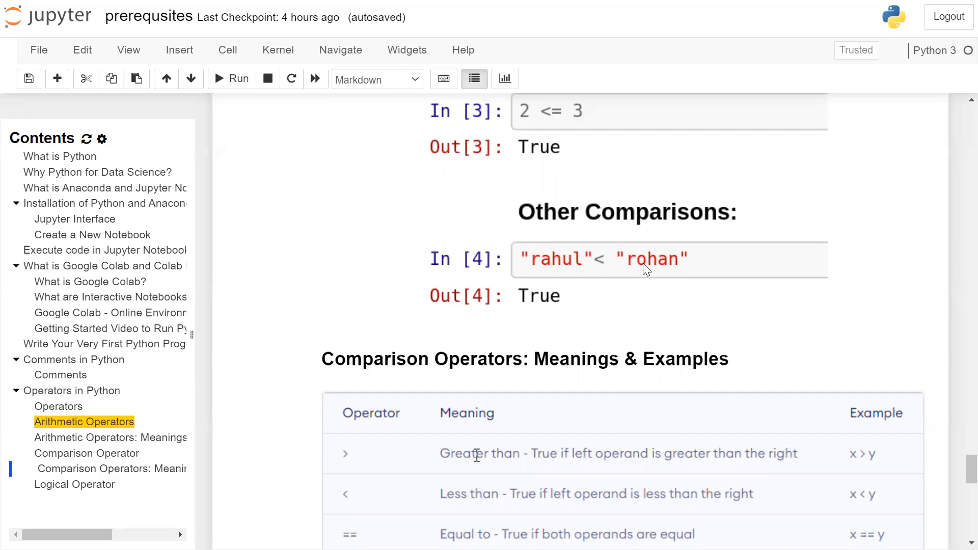
pyautogui.moveTo(650, 269)
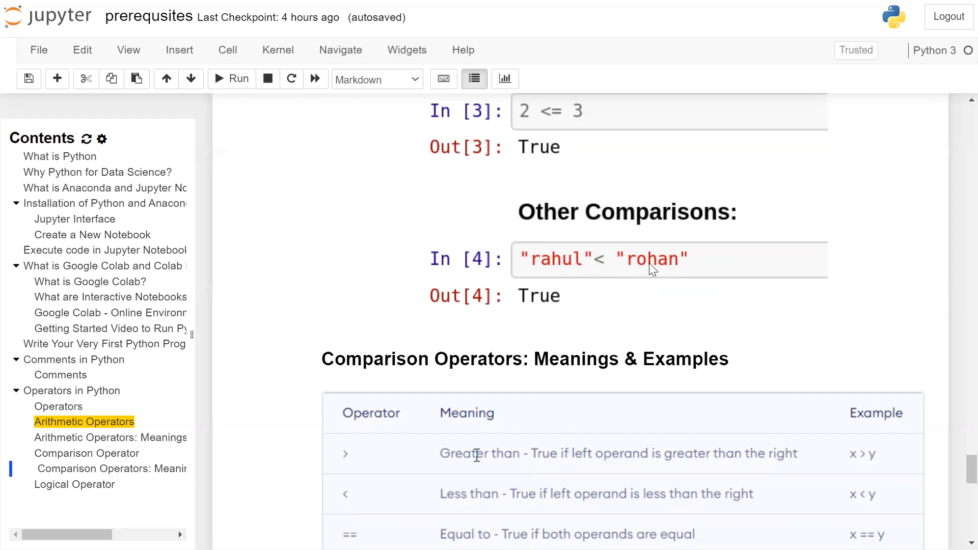
pyautogui.moveTo(582, 304)
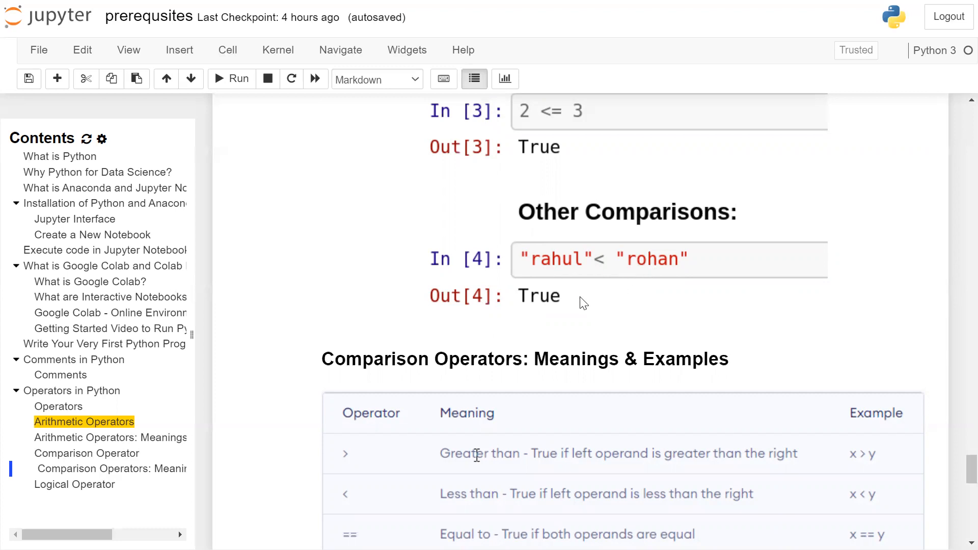
pyautogui.scroll(-3)
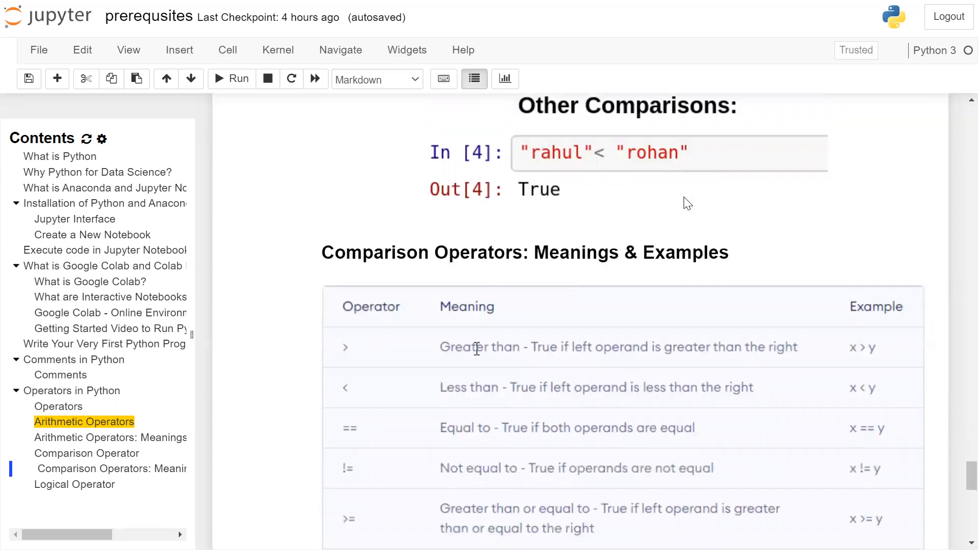
pyautogui.scroll(-3)
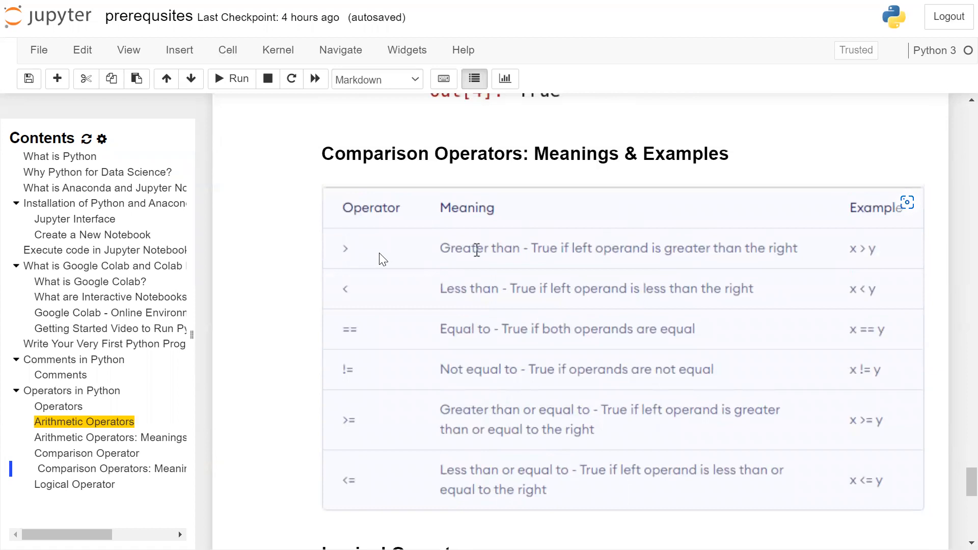
pyautogui.moveTo(476, 249)
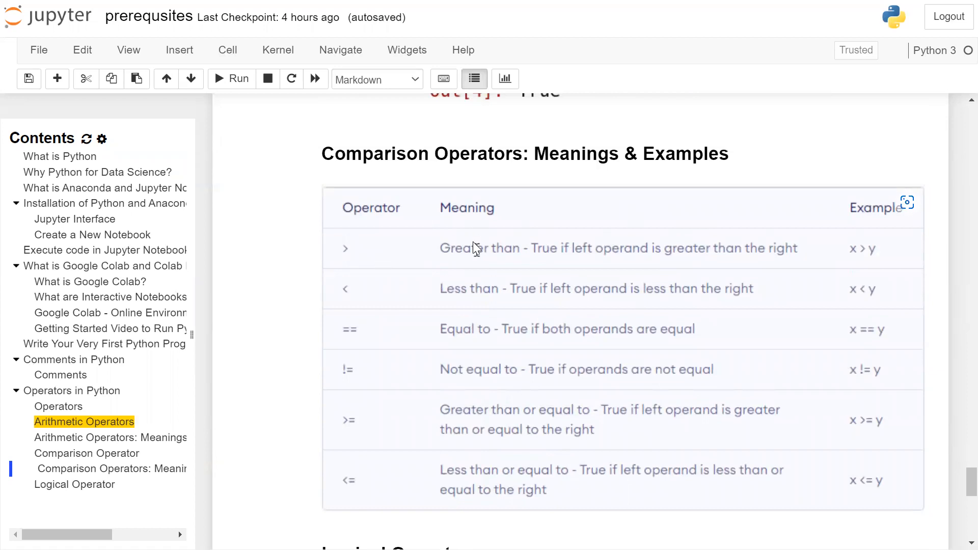
pyautogui.moveTo(648, 259)
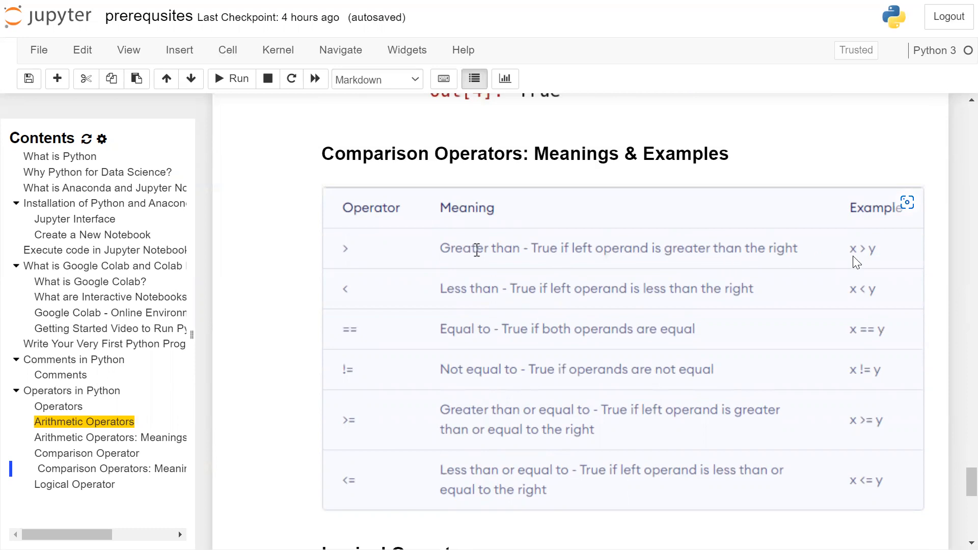
pyautogui.moveTo(346, 304)
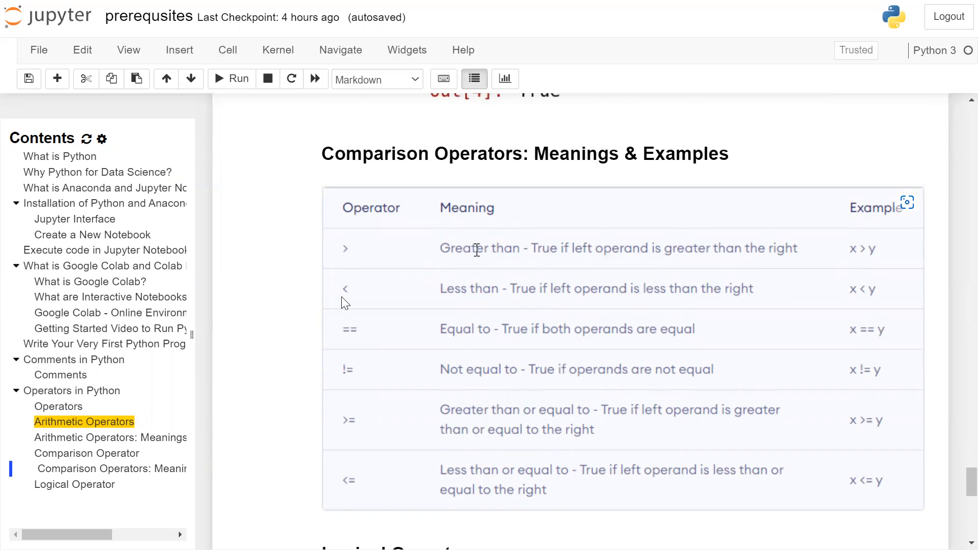
pyautogui.moveTo(543, 303)
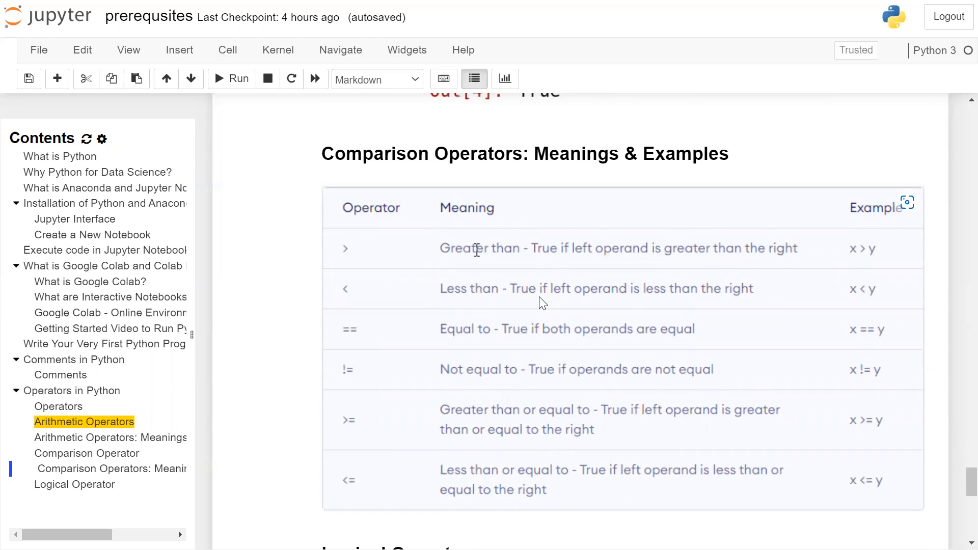
pyautogui.moveTo(777, 304)
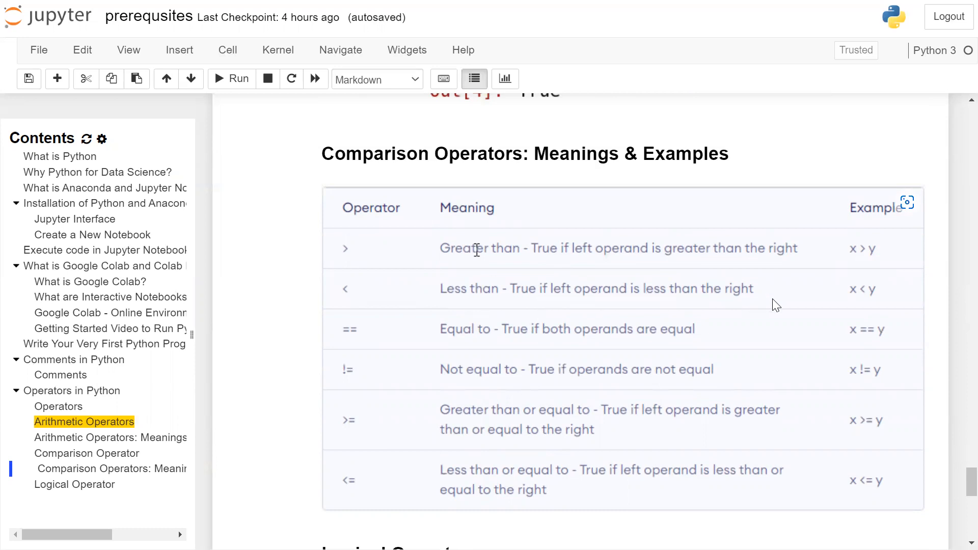
pyautogui.moveTo(550, 326)
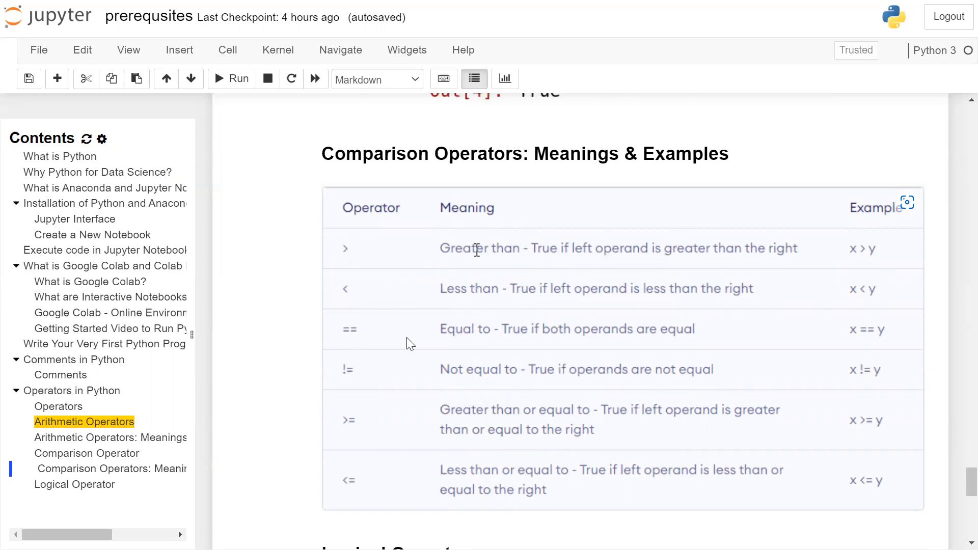
pyautogui.moveTo(511, 343)
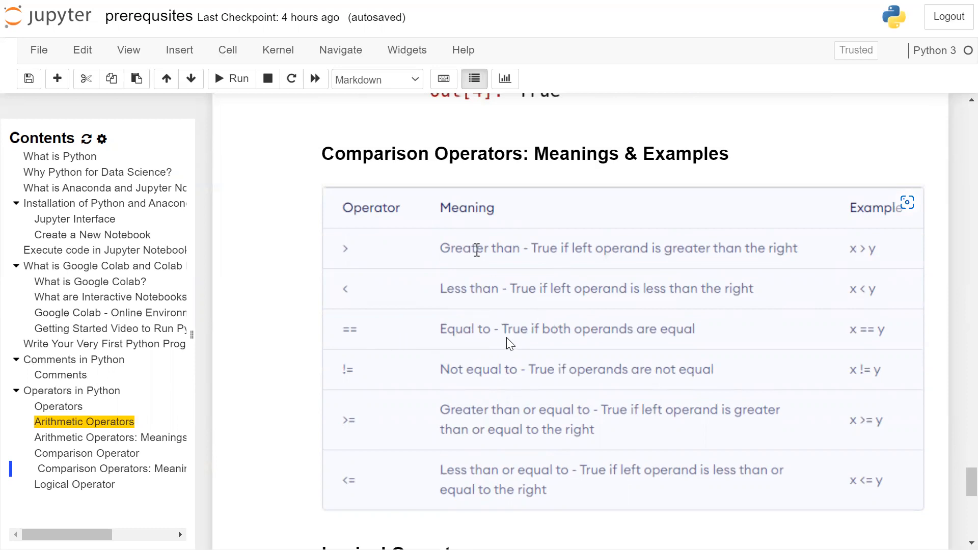
pyautogui.moveTo(680, 341)
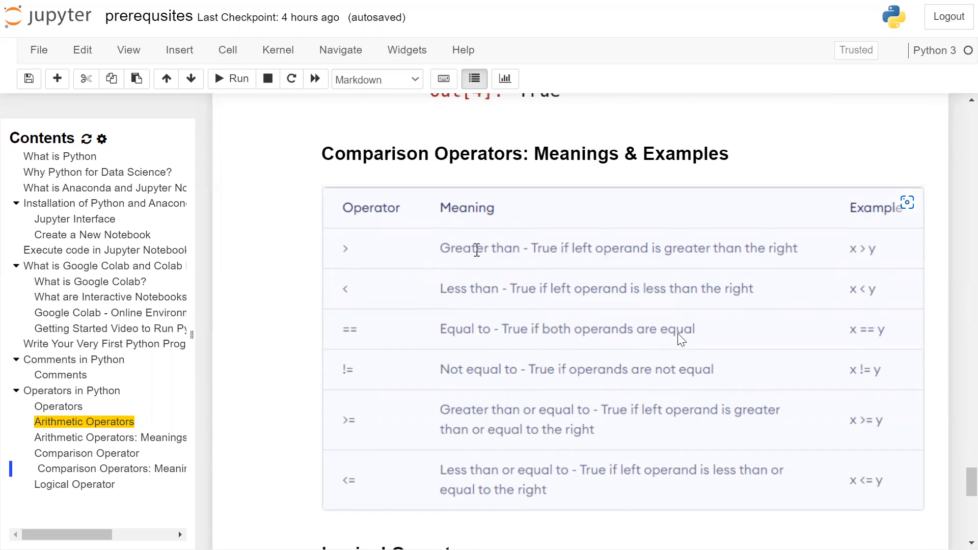
pyautogui.moveTo(867, 337)
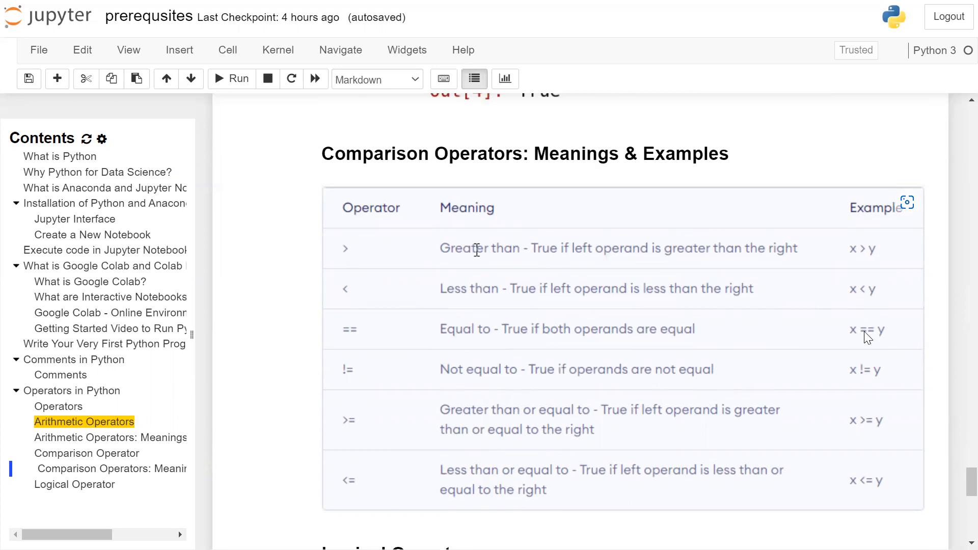
pyautogui.moveTo(483, 394)
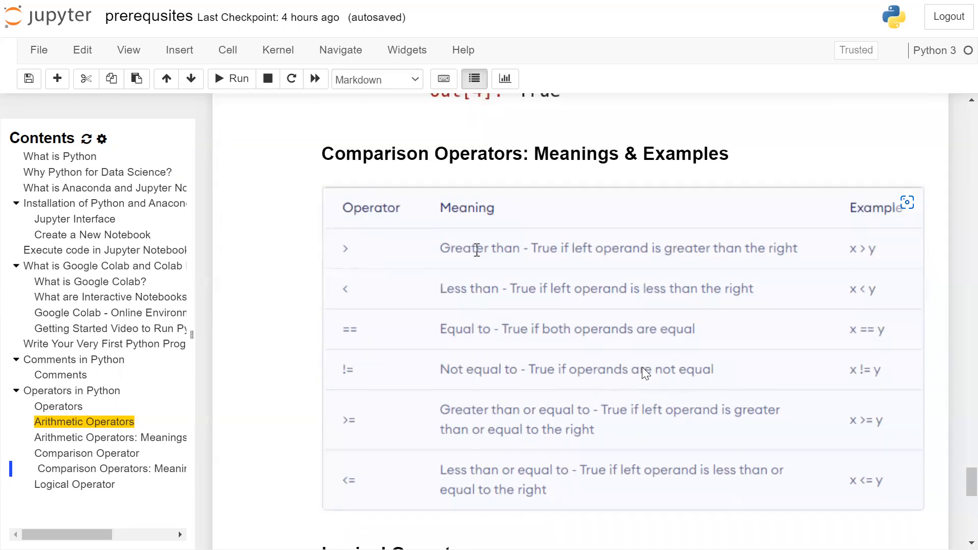
pyautogui.scroll(-3)
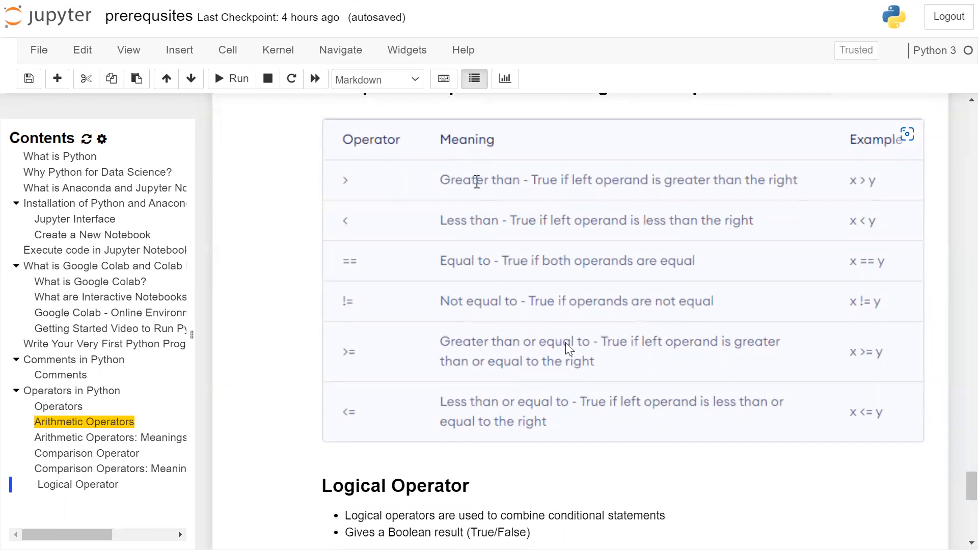
pyautogui.moveTo(585, 371)
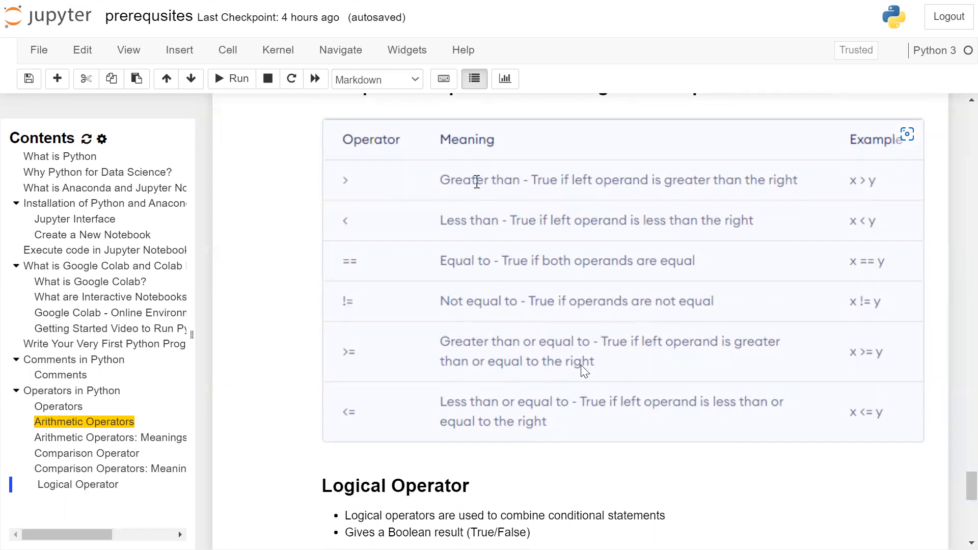
pyautogui.moveTo(371, 419)
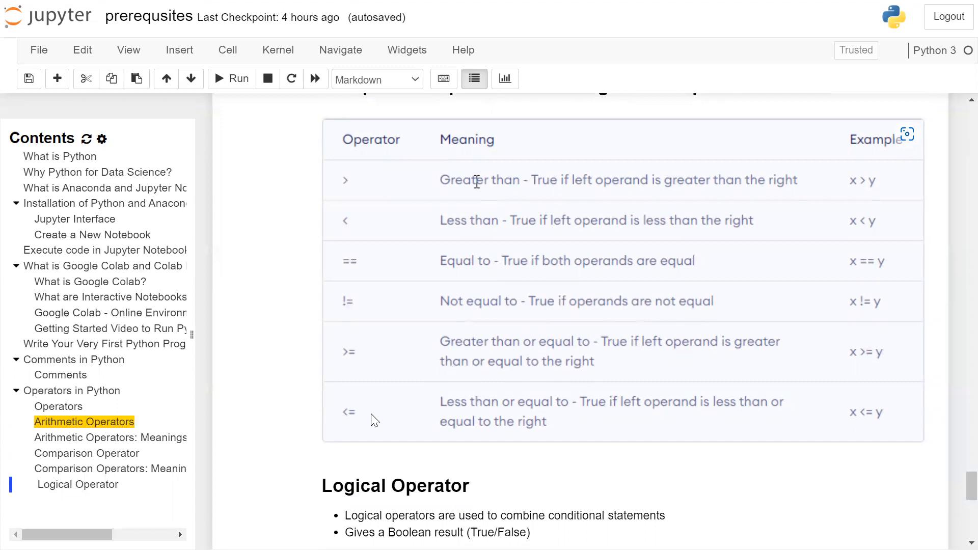
pyautogui.moveTo(449, 412)
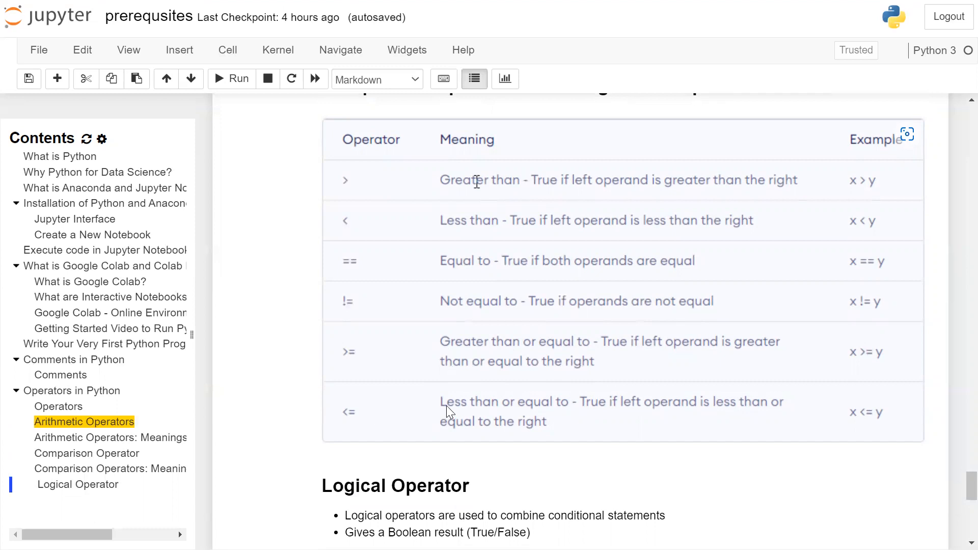
pyautogui.moveTo(686, 410)
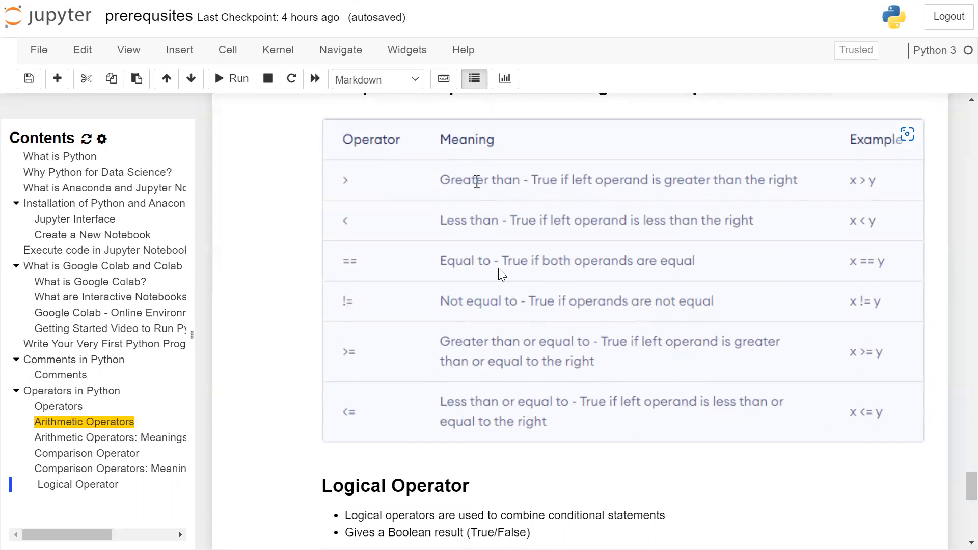
pyautogui.scroll(-3)
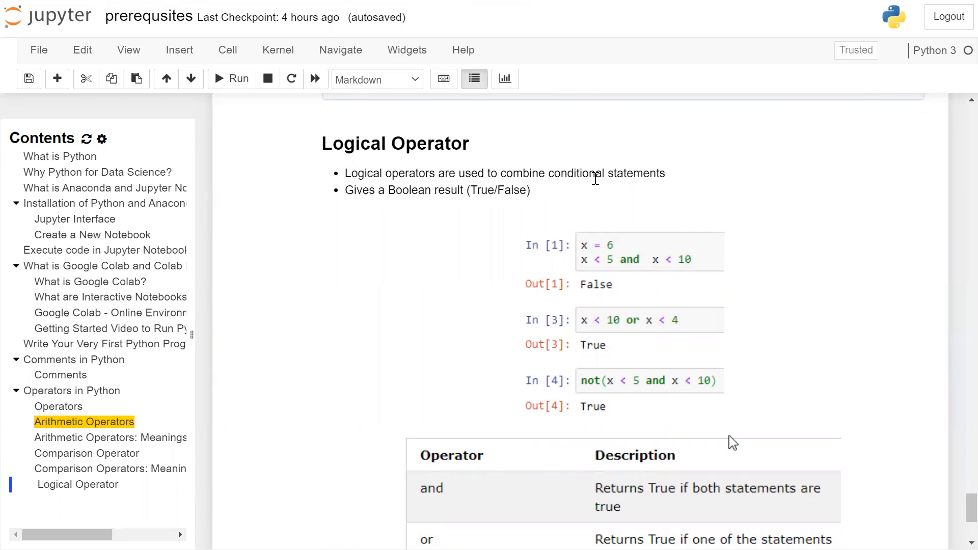
pyautogui.moveTo(480, 218)
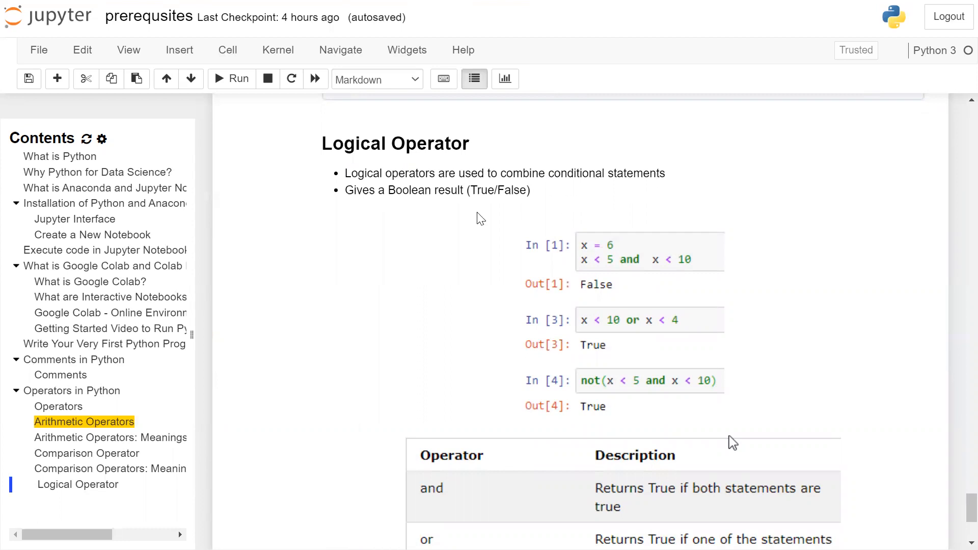
pyautogui.moveTo(453, 209)
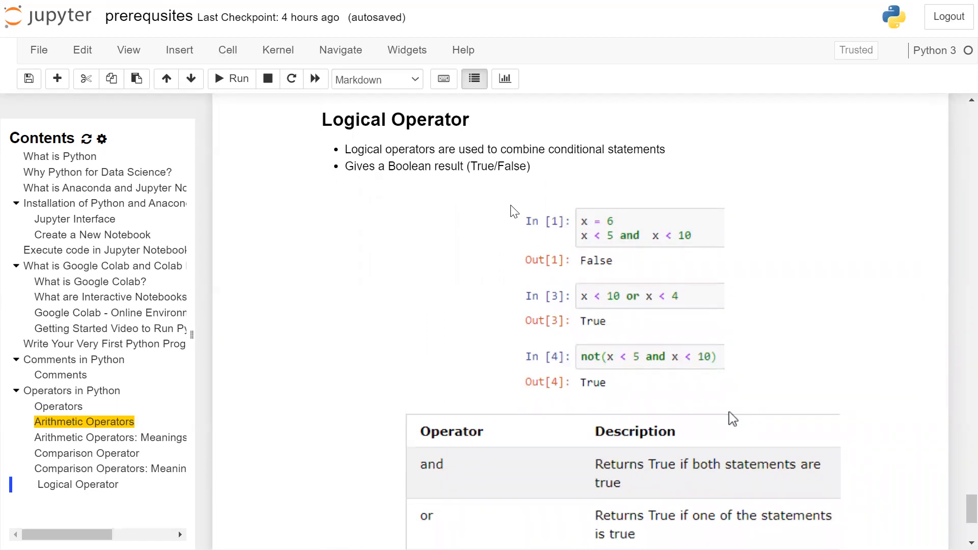
pyautogui.scroll(-3)
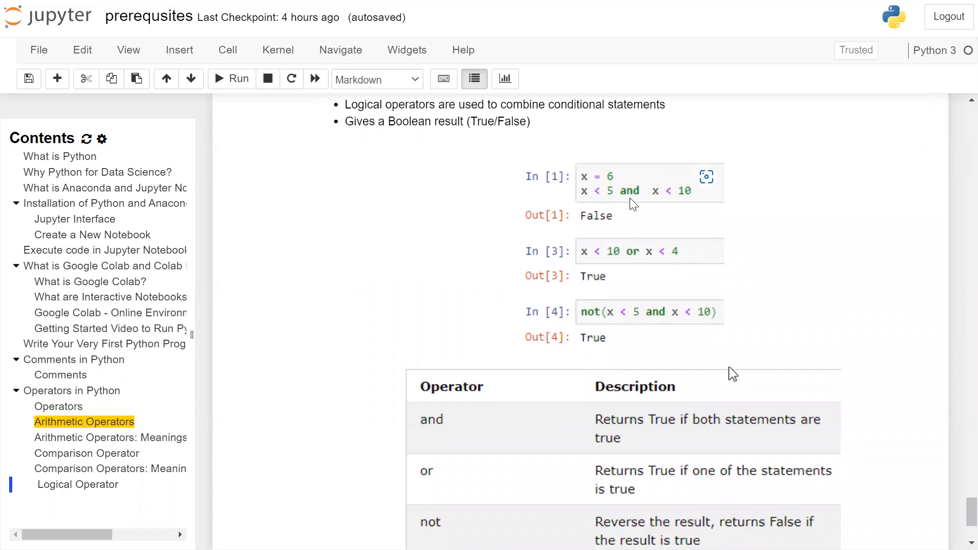
pyautogui.moveTo(609, 206)
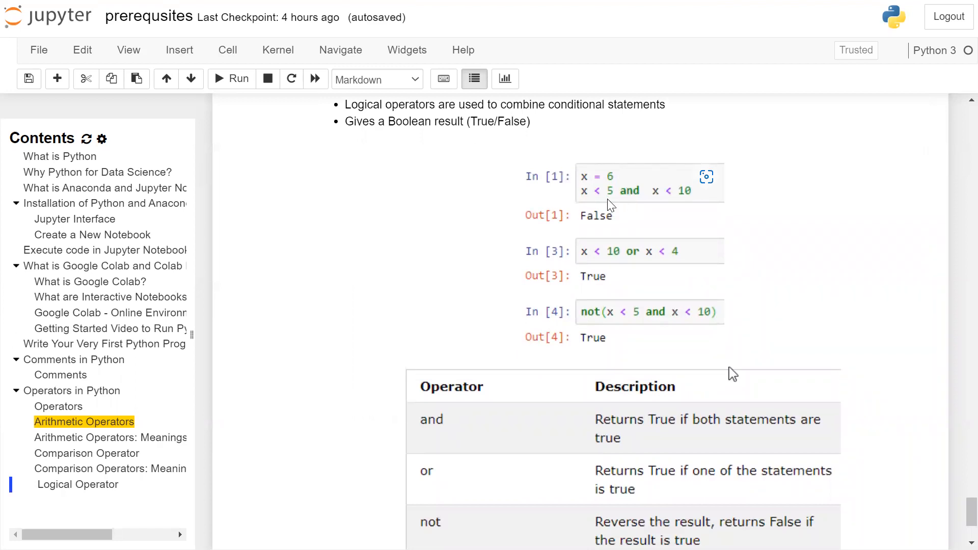
pyautogui.moveTo(613, 205)
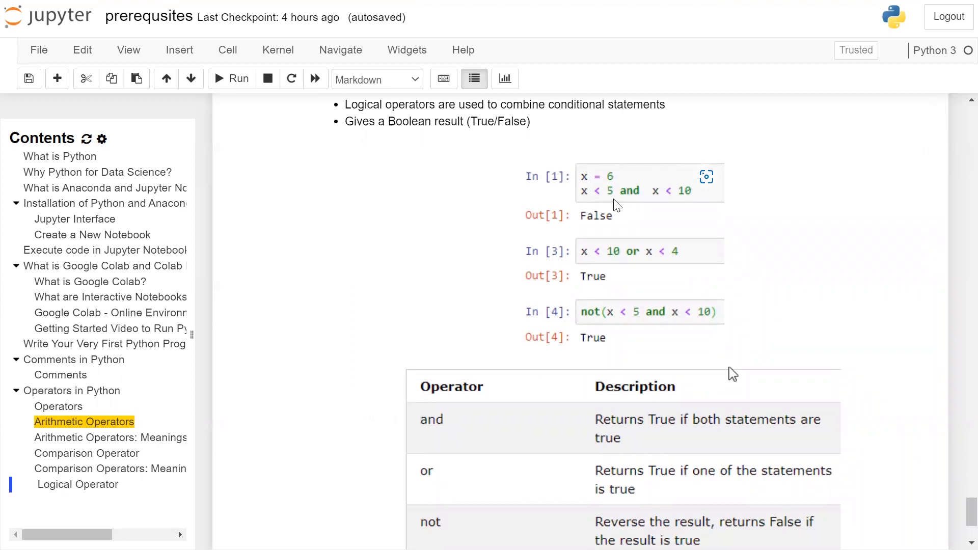
pyautogui.moveTo(635, 199)
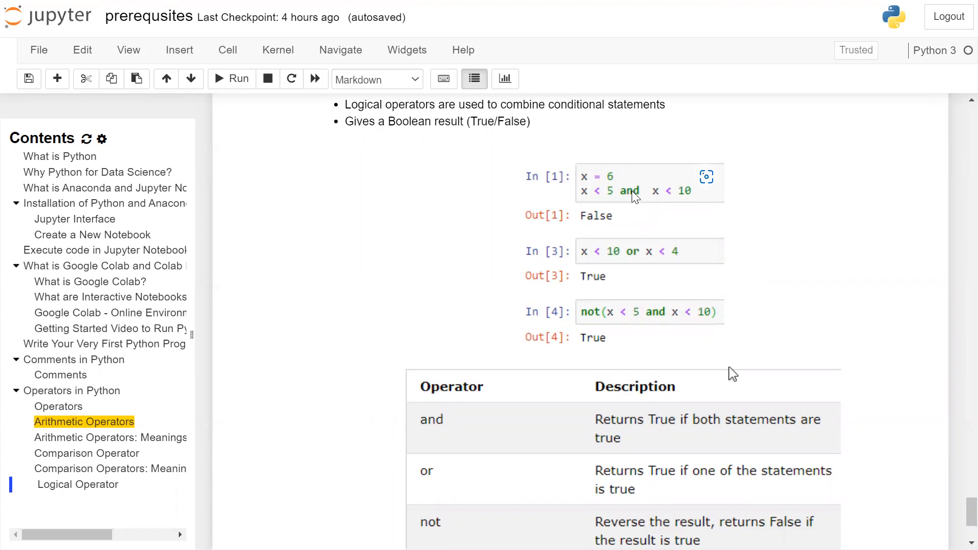
pyautogui.moveTo(688, 196)
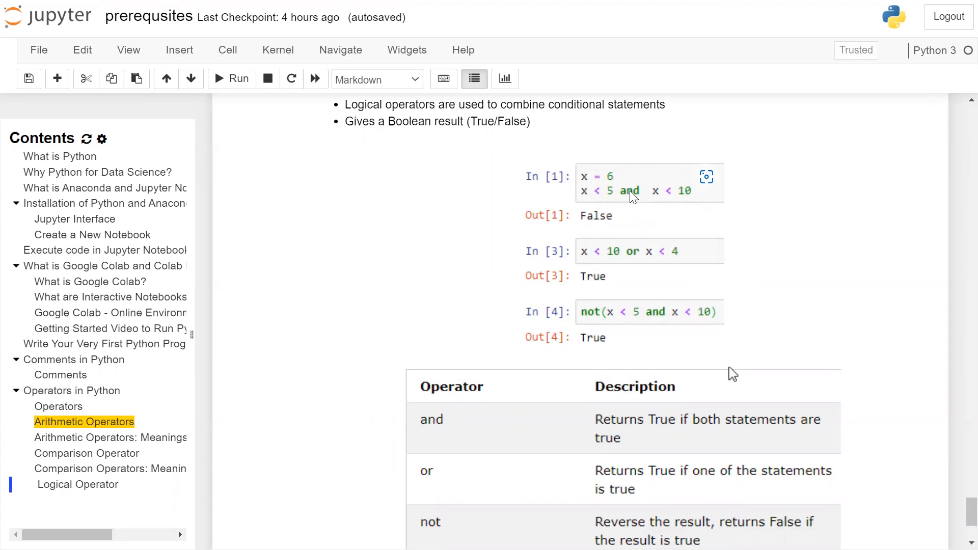
pyautogui.moveTo(605, 198)
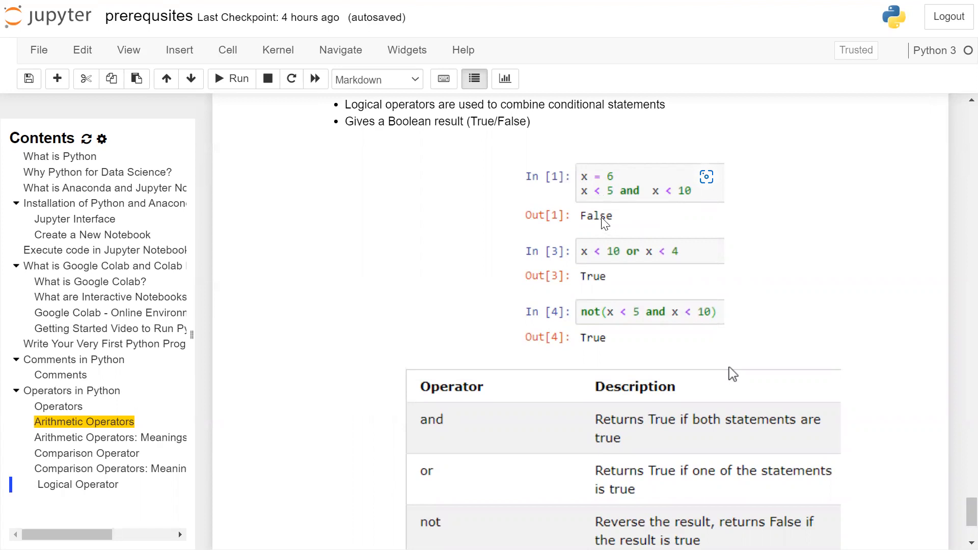
pyautogui.moveTo(610, 223)
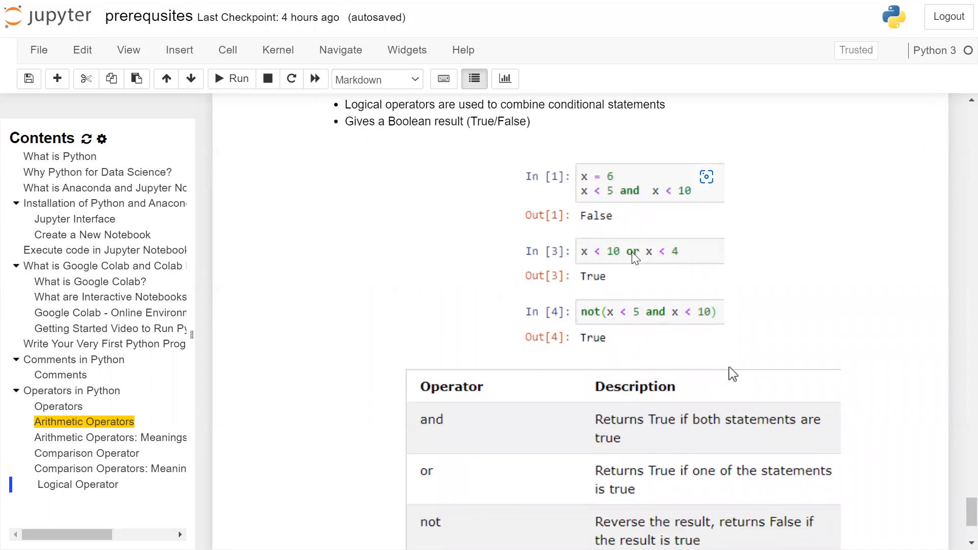
pyautogui.moveTo(593, 265)
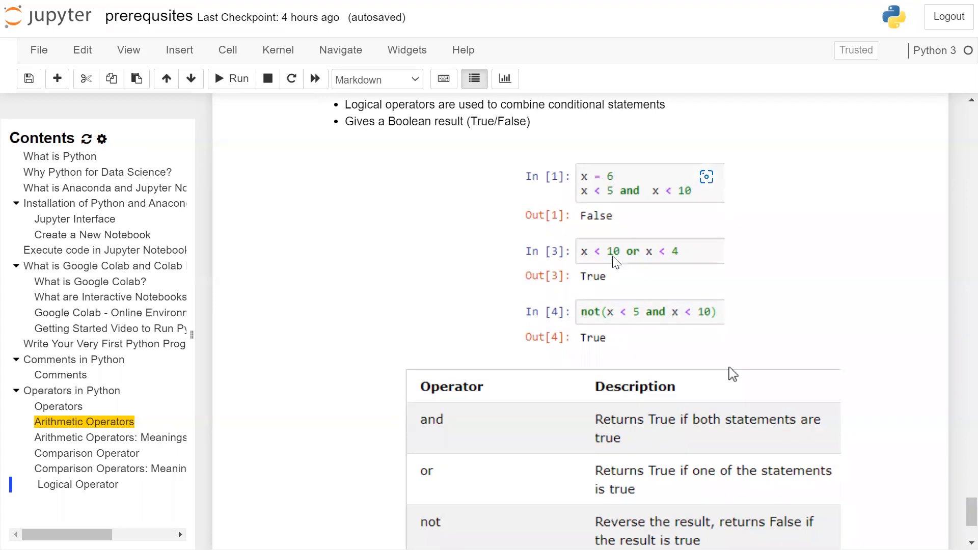
pyautogui.moveTo(636, 263)
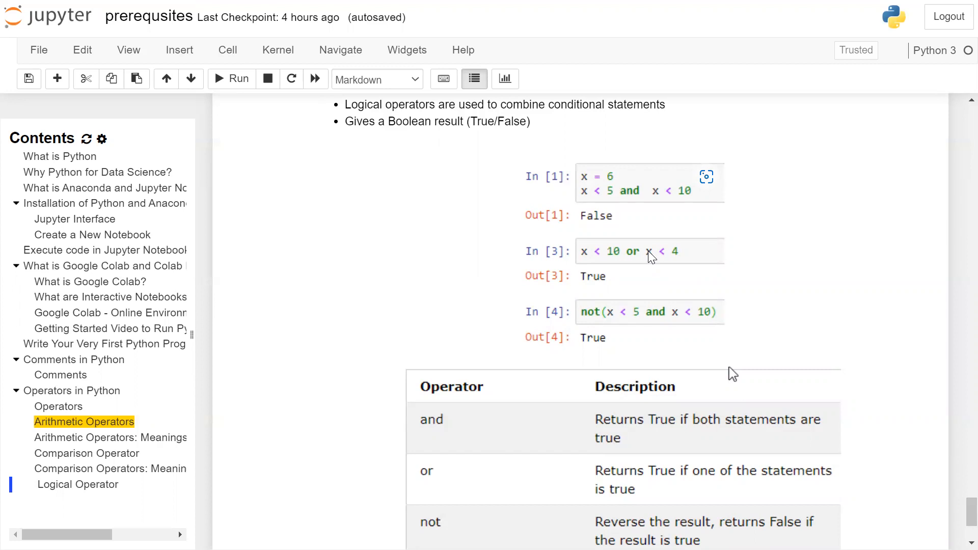
pyautogui.moveTo(680, 258)
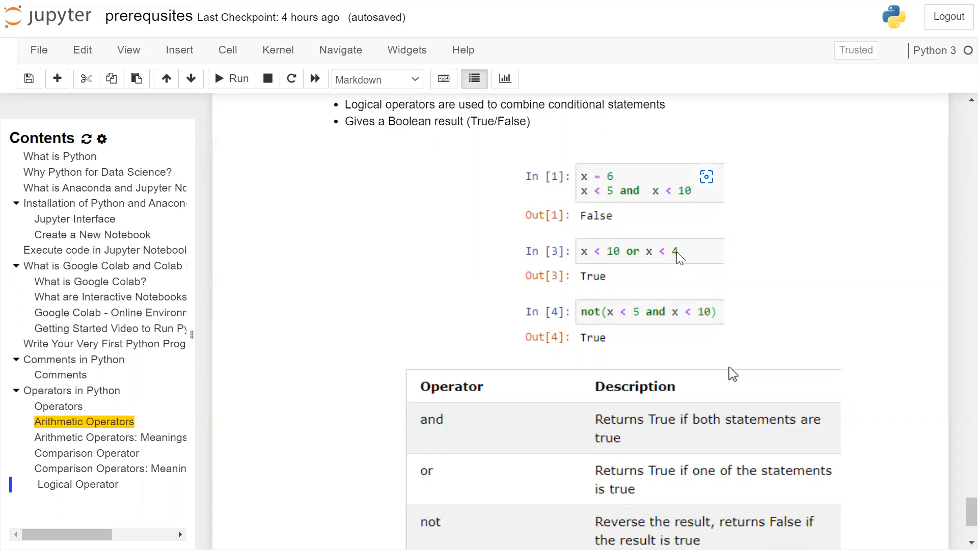
pyautogui.moveTo(675, 259)
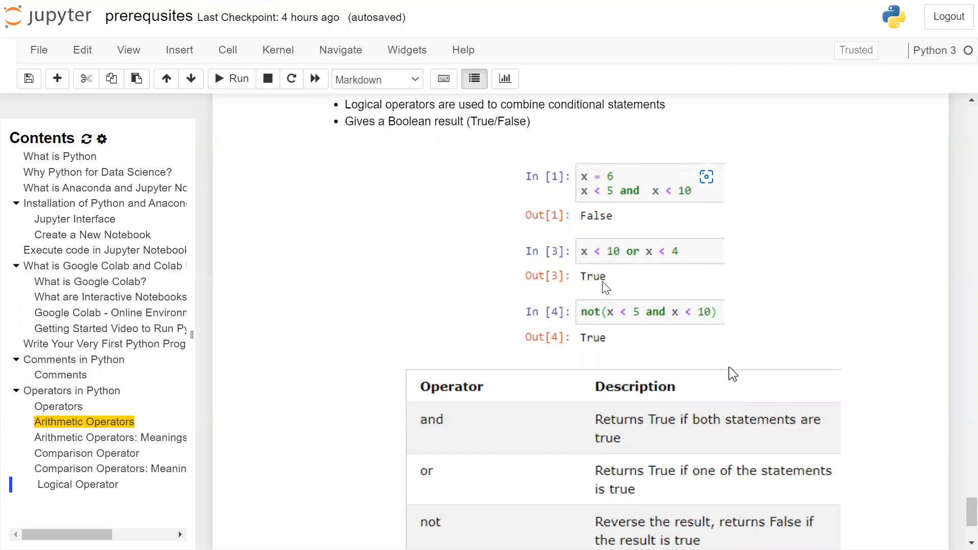
pyautogui.scroll(-3)
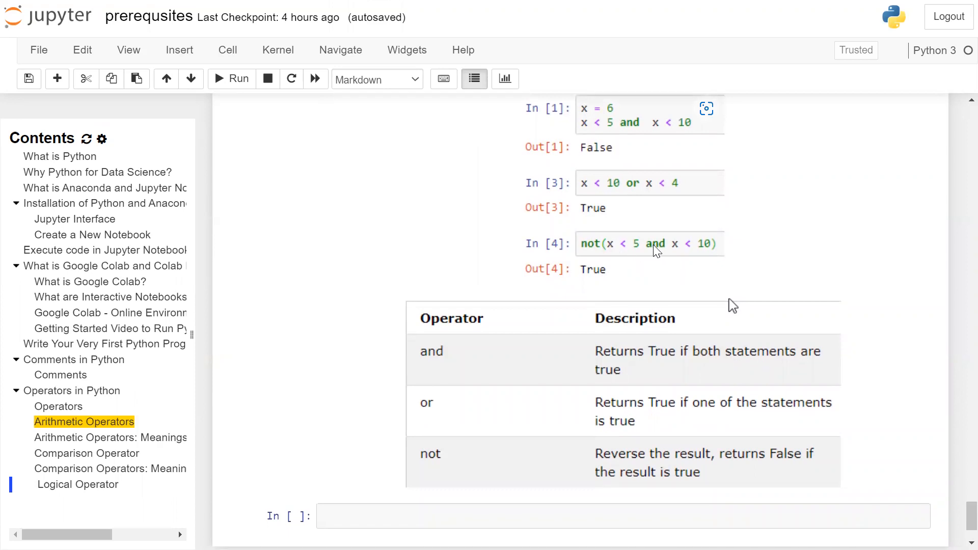
pyautogui.moveTo(717, 248)
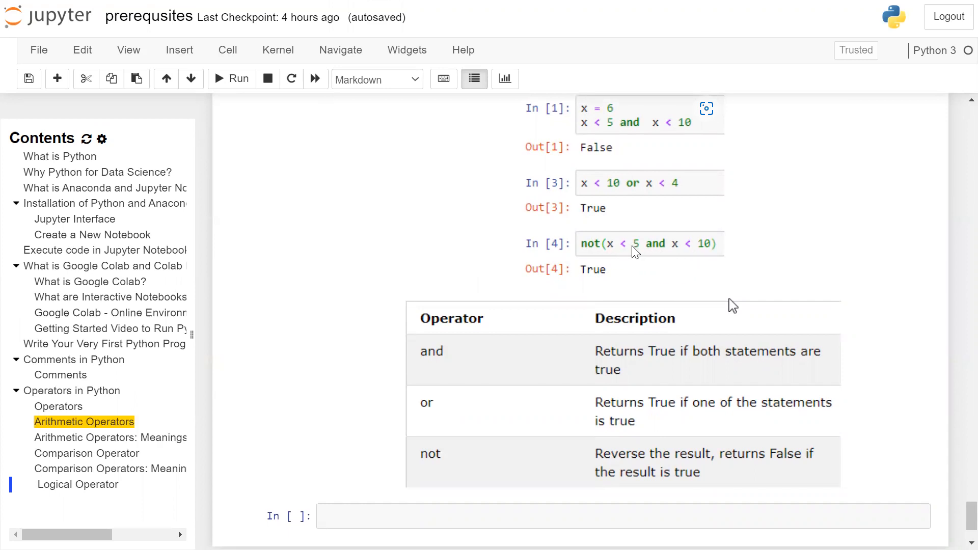
pyautogui.moveTo(615, 276)
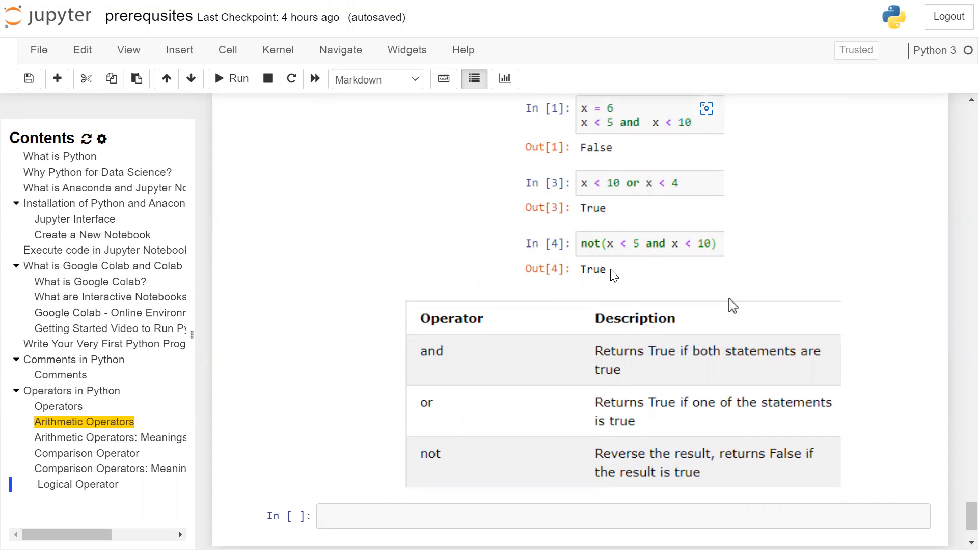
pyautogui.moveTo(608, 274)
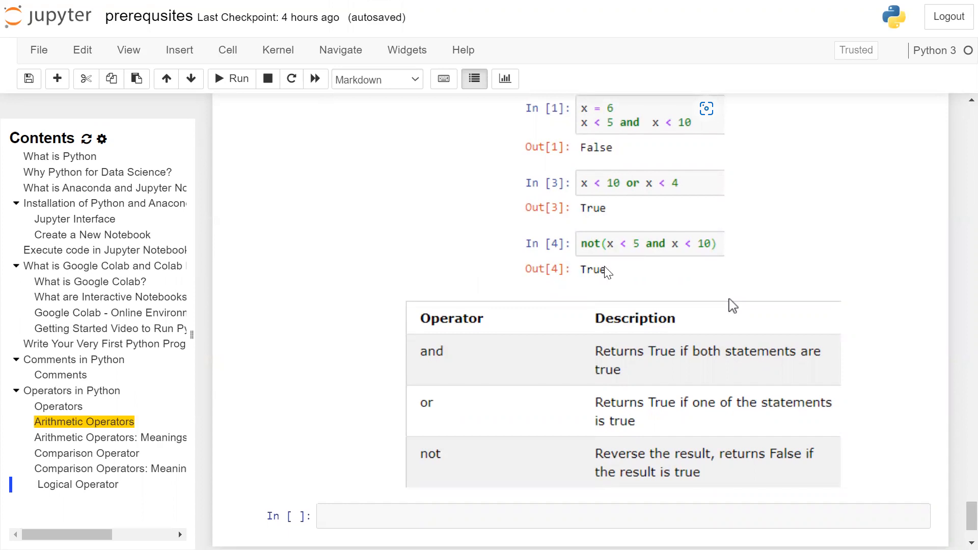
pyautogui.scroll(-3)
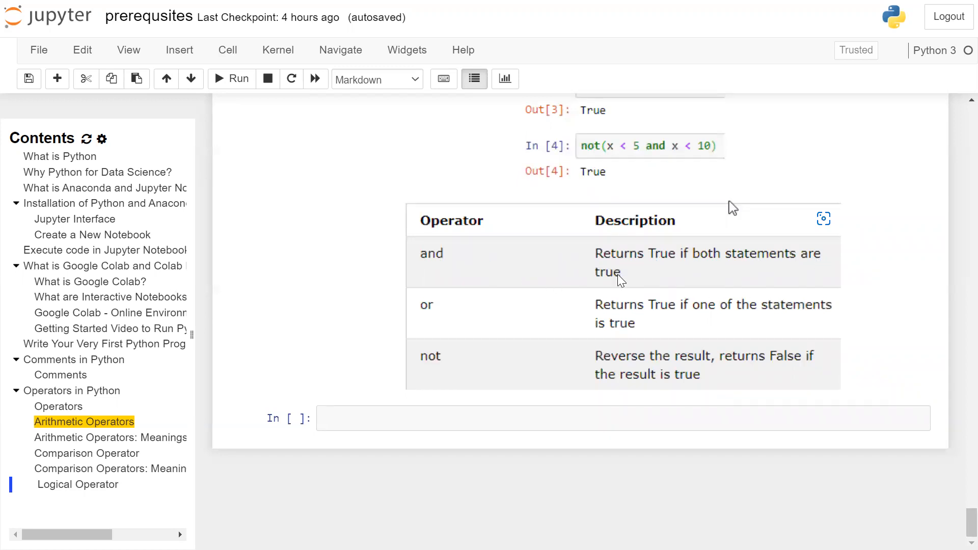
pyautogui.moveTo(673, 315)
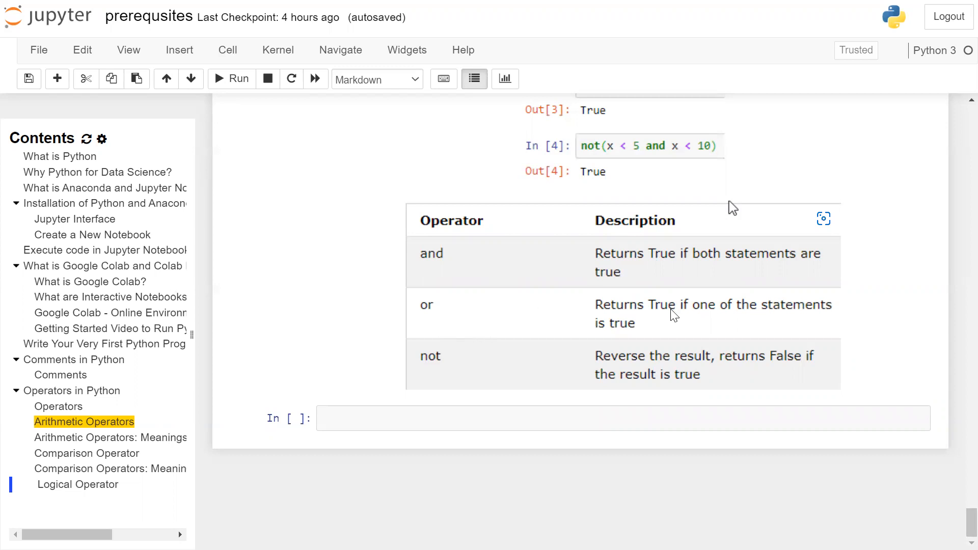
pyautogui.moveTo(487, 363)
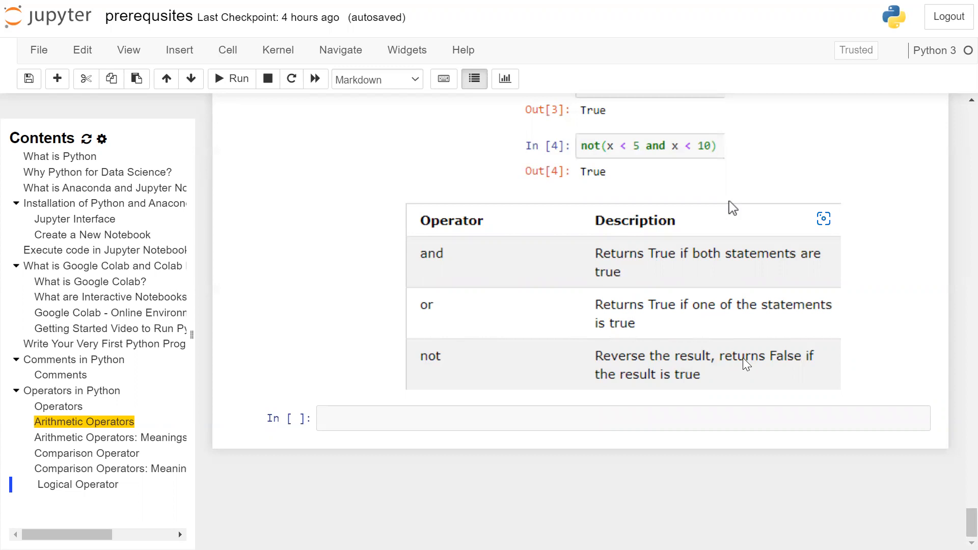
pyautogui.moveTo(807, 367)
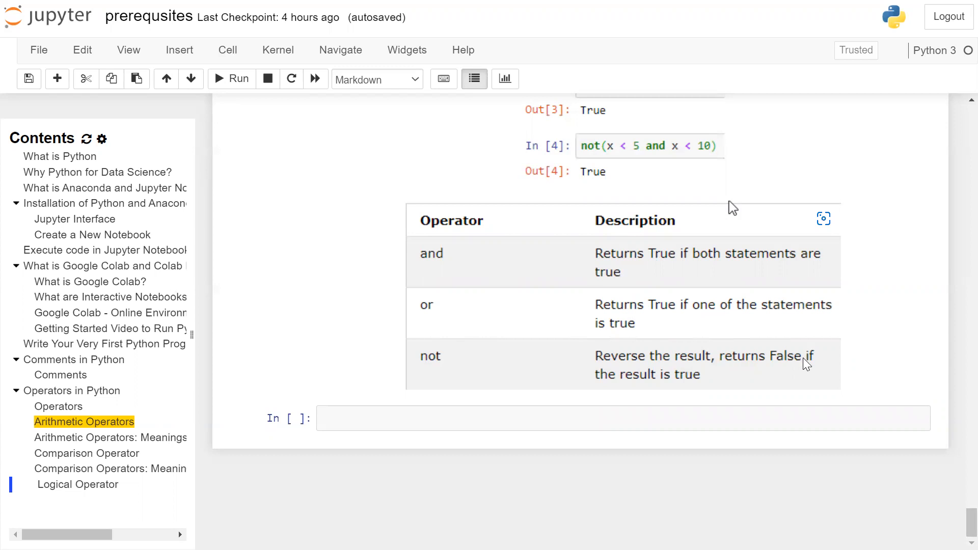
pyautogui.moveTo(717, 386)
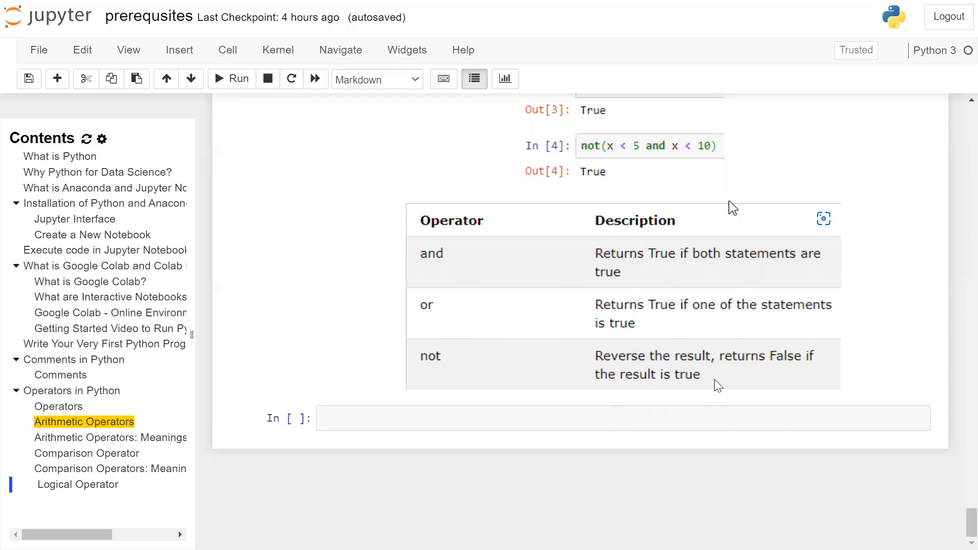